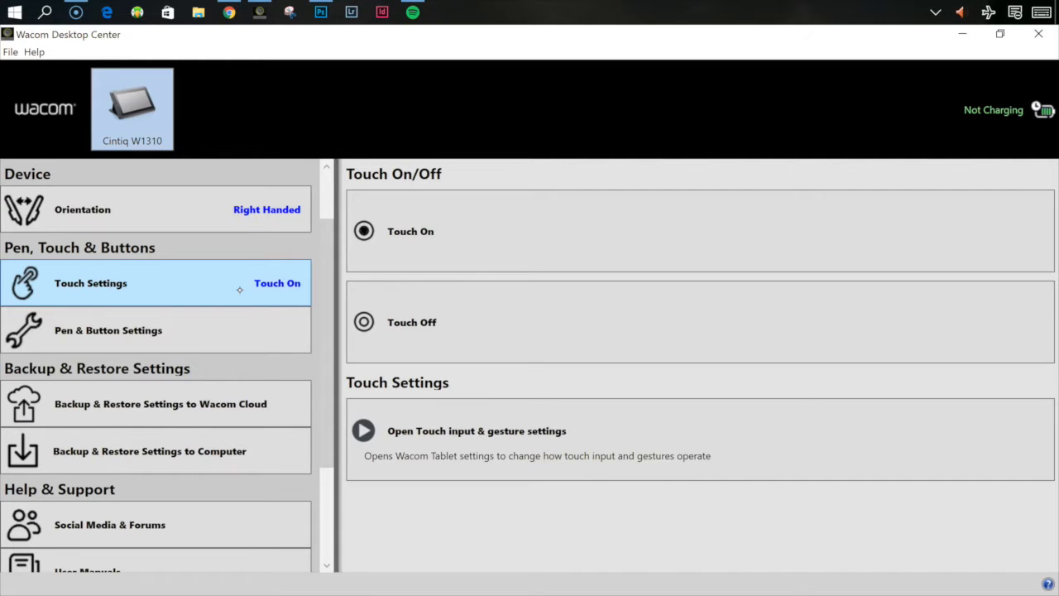
Open the Art Pen's pen settings from Pen & Button Settings.
click(107, 331)
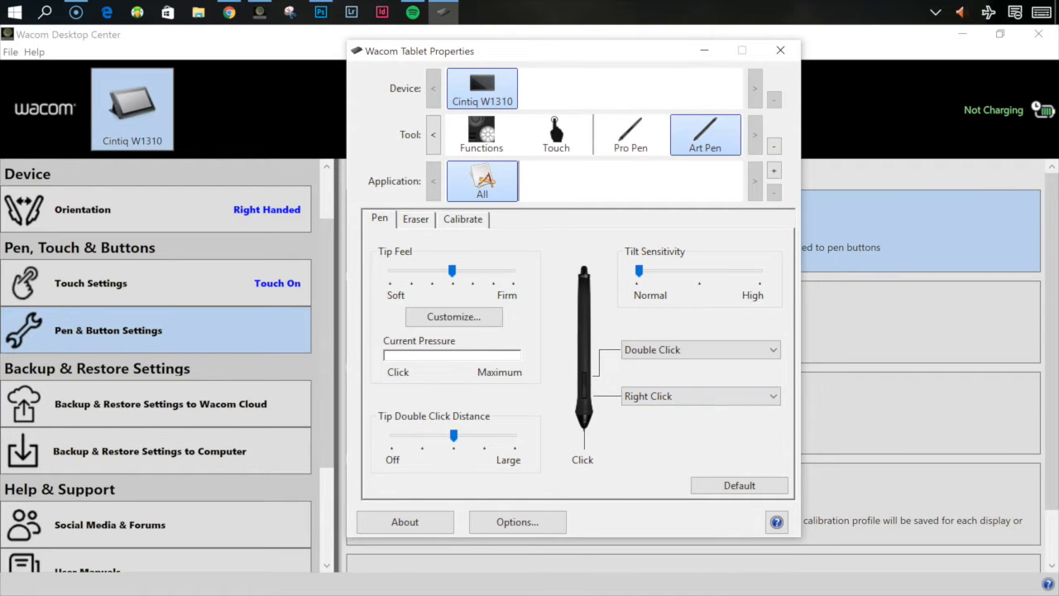
Show the Art Pen's Eraser settings, with the eraser set to erase.
click(415, 218)
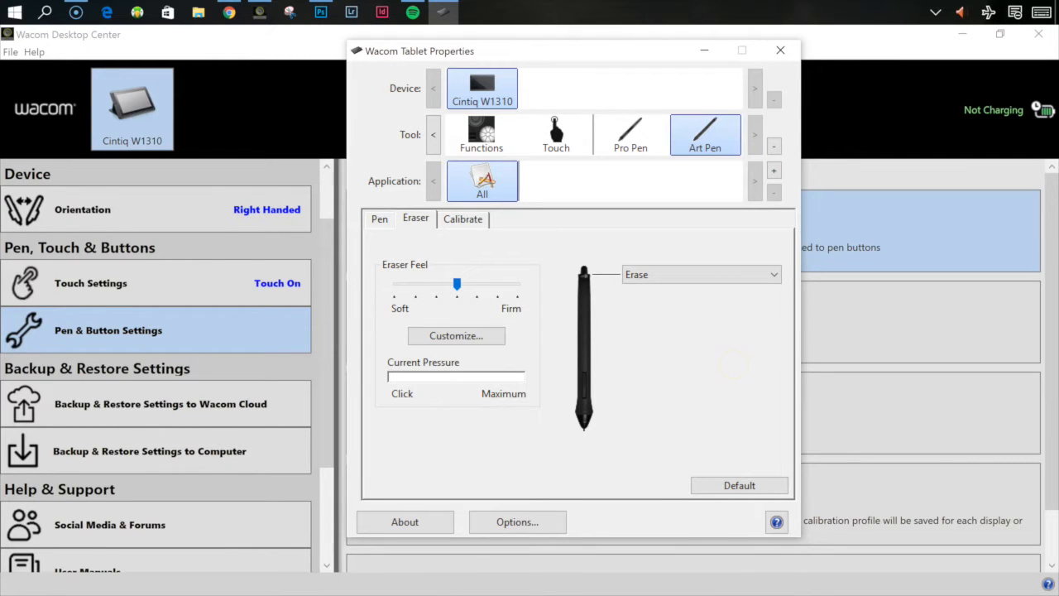
click(462, 218)
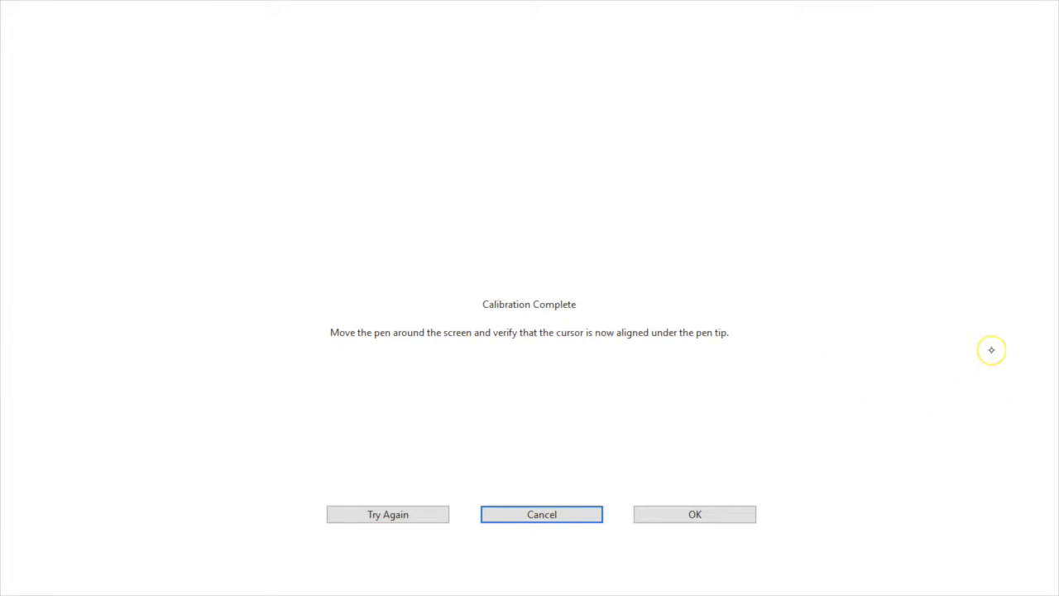
mouse_move(97, 79)
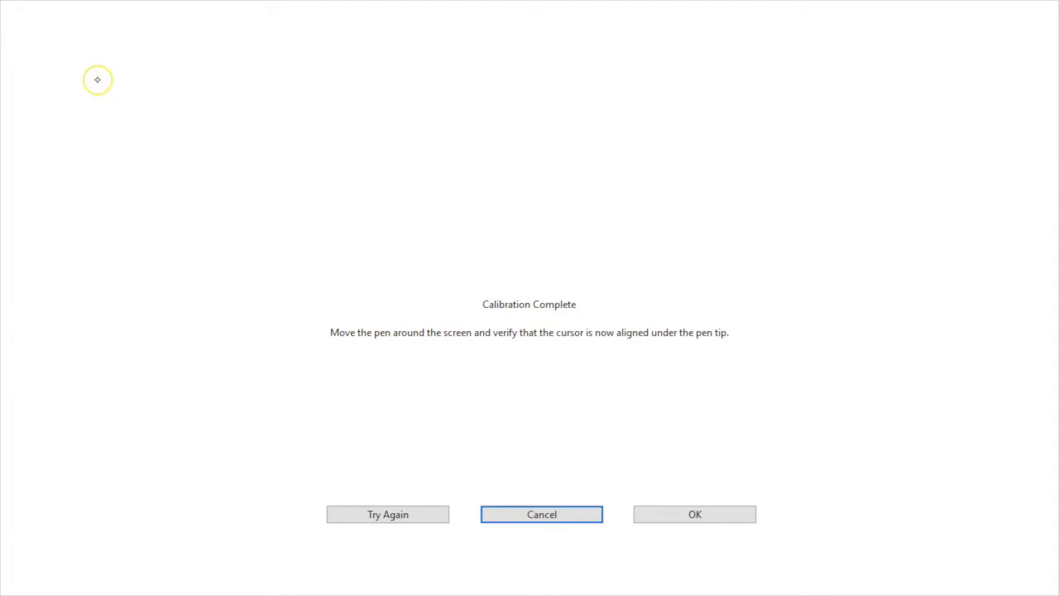
mouse_move(67, 228)
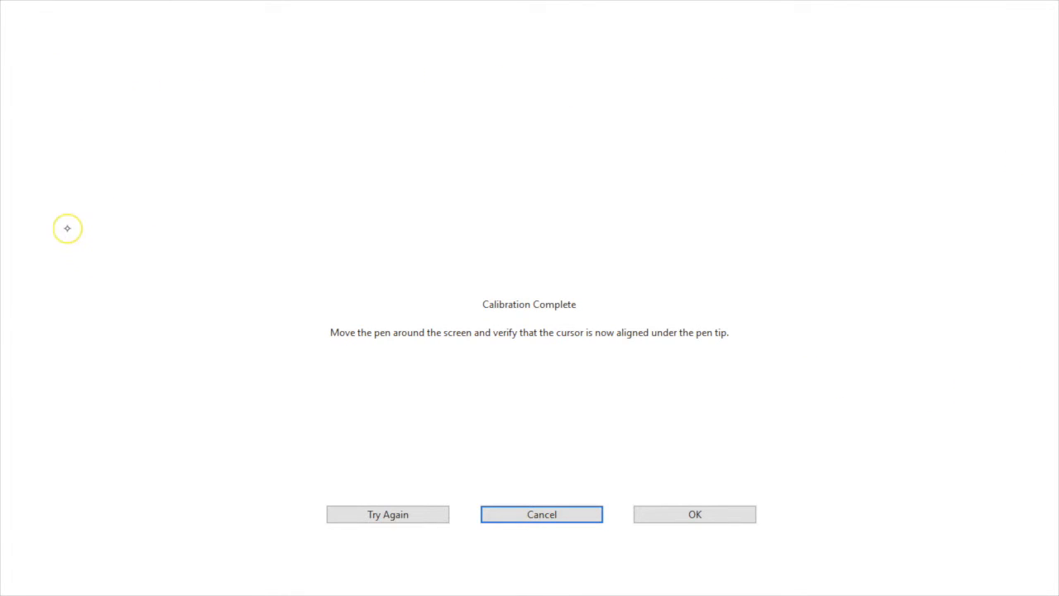
Accept the completed pen calibration with OK.
click(694, 514)
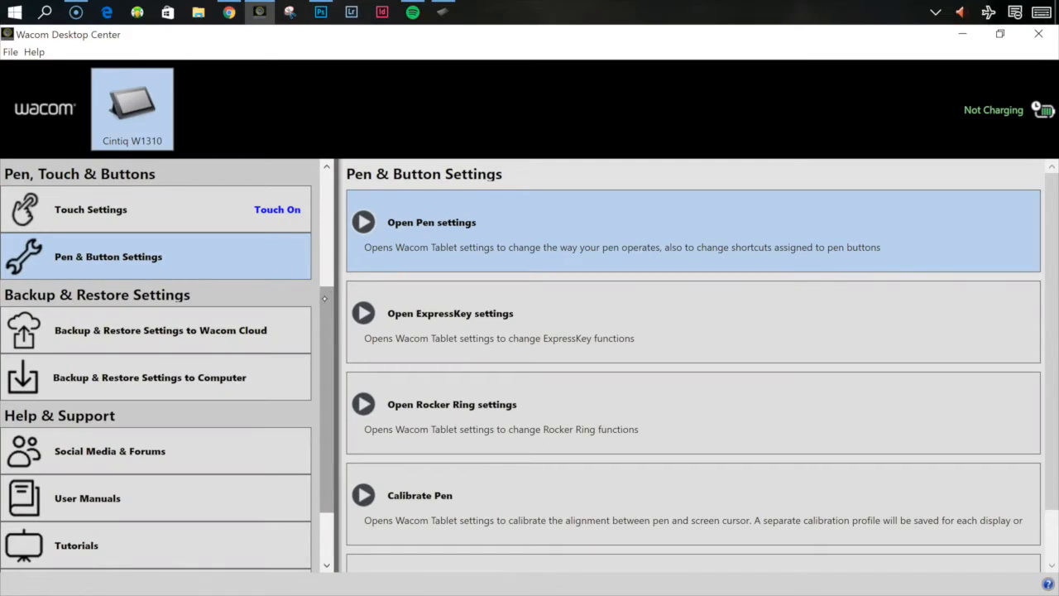
click(159, 330)
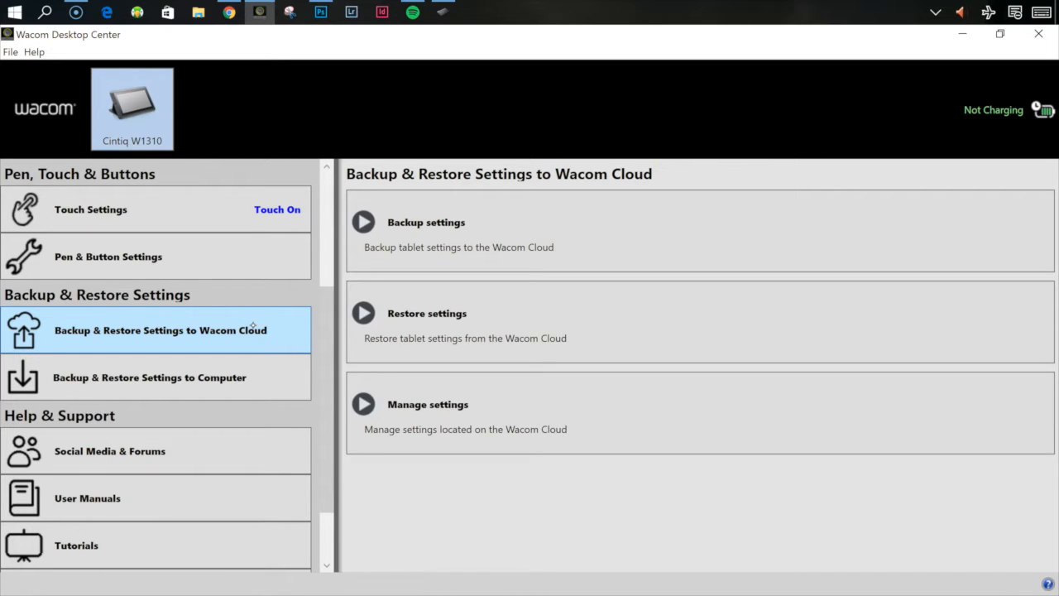
mouse_move(558, 212)
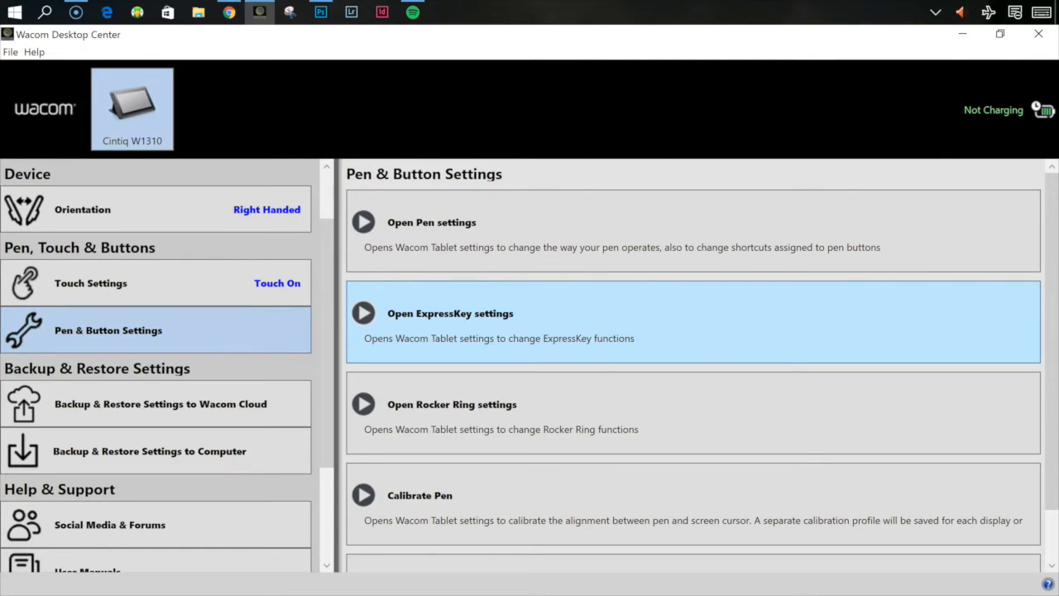
Open the Cintiq's ExpressKey settings, showing the Lightroom application profile.
click(362, 313)
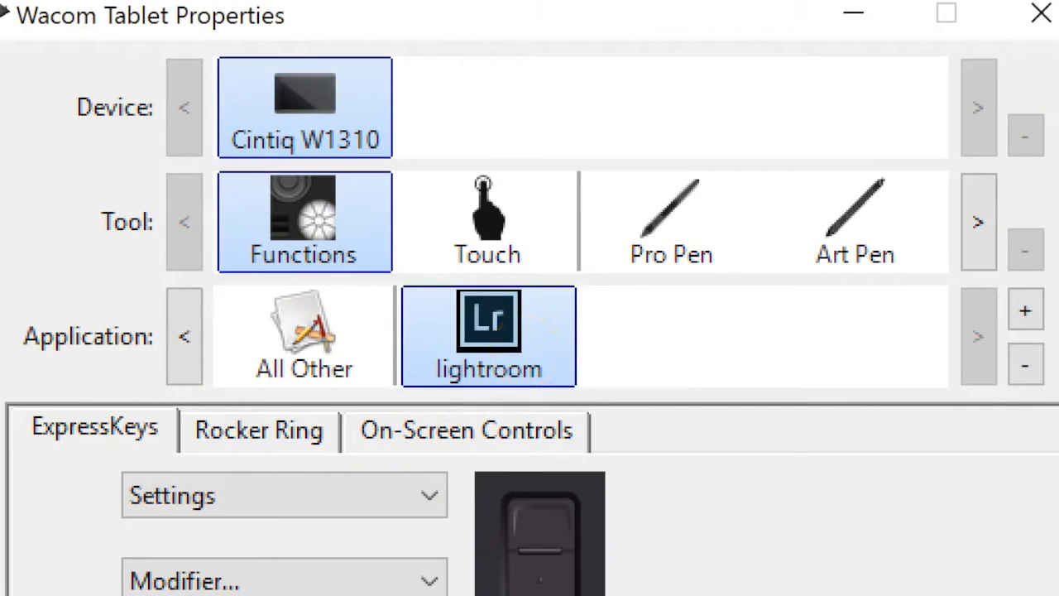
Select the All Other application profile and review its ExpressKey dropdowns.
click(304, 336)
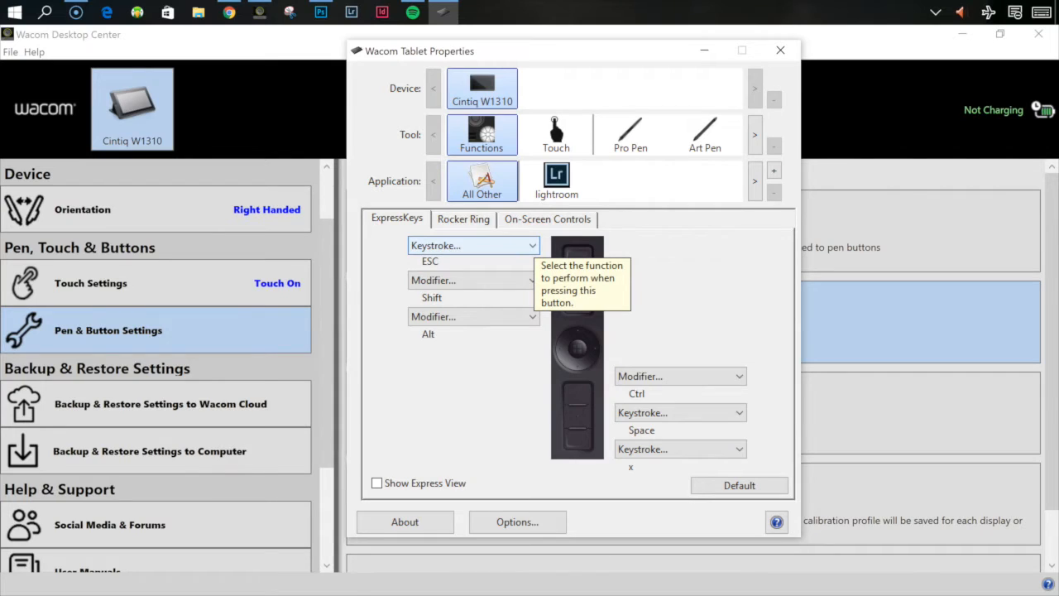
click(307, 11)
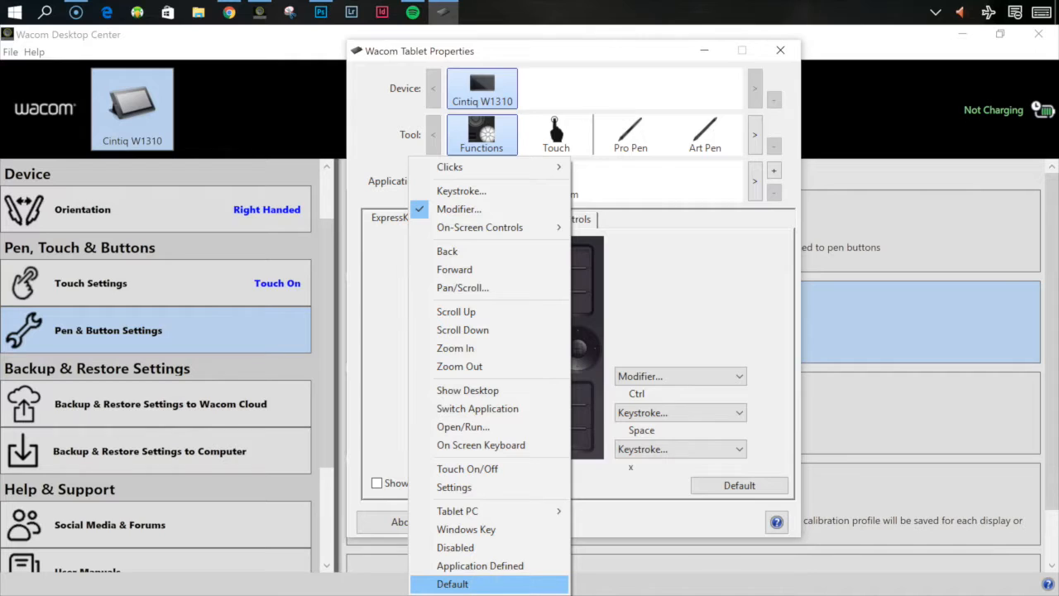
Keep the All Other ExpressKeys as ESC, Shift, Alt, Ctrl, Space and x.
click(460, 208)
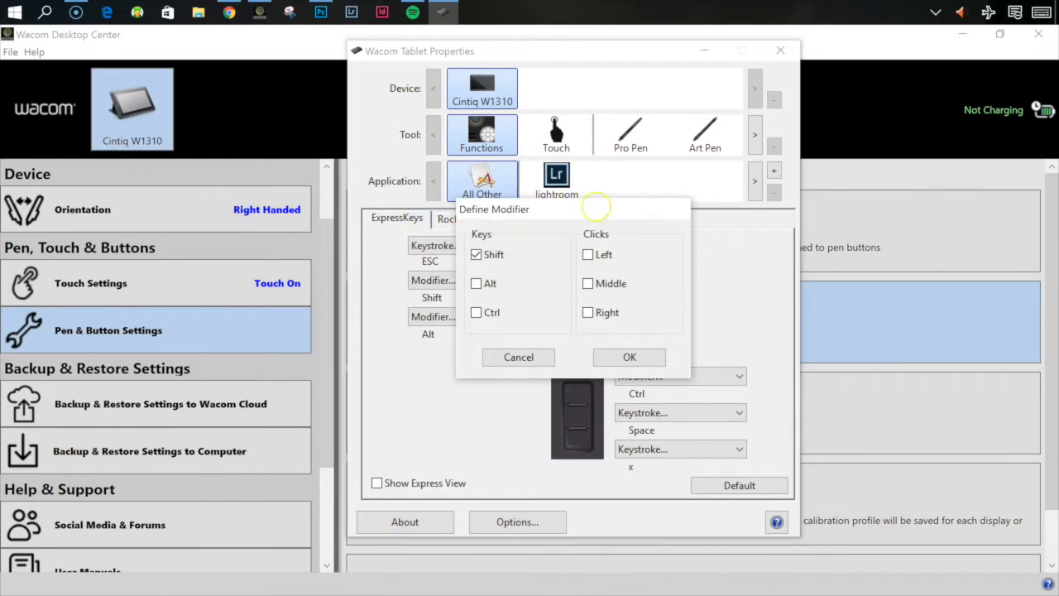
click(476, 254)
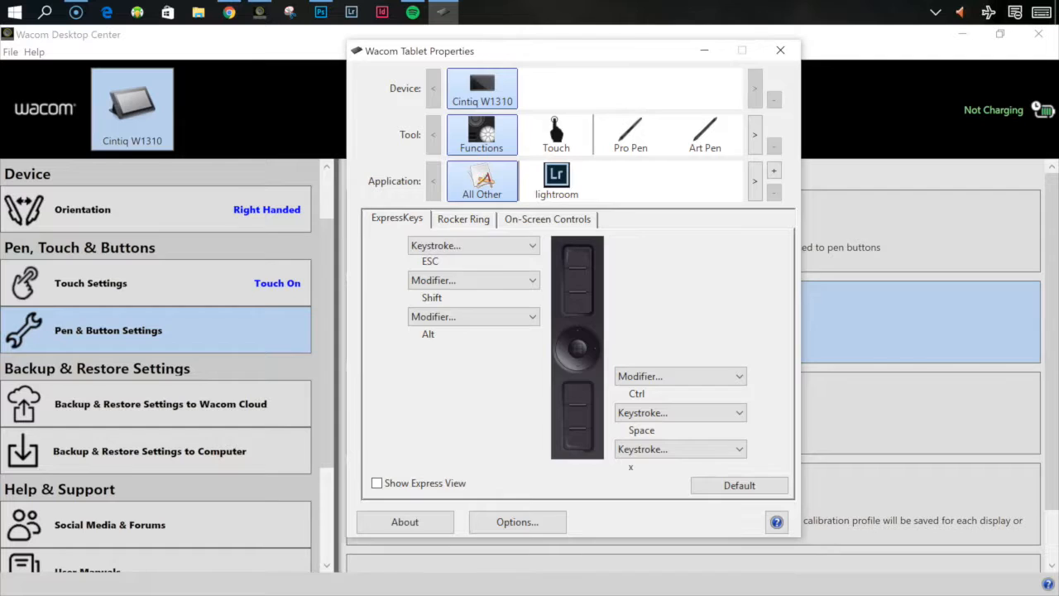
click(473, 245)
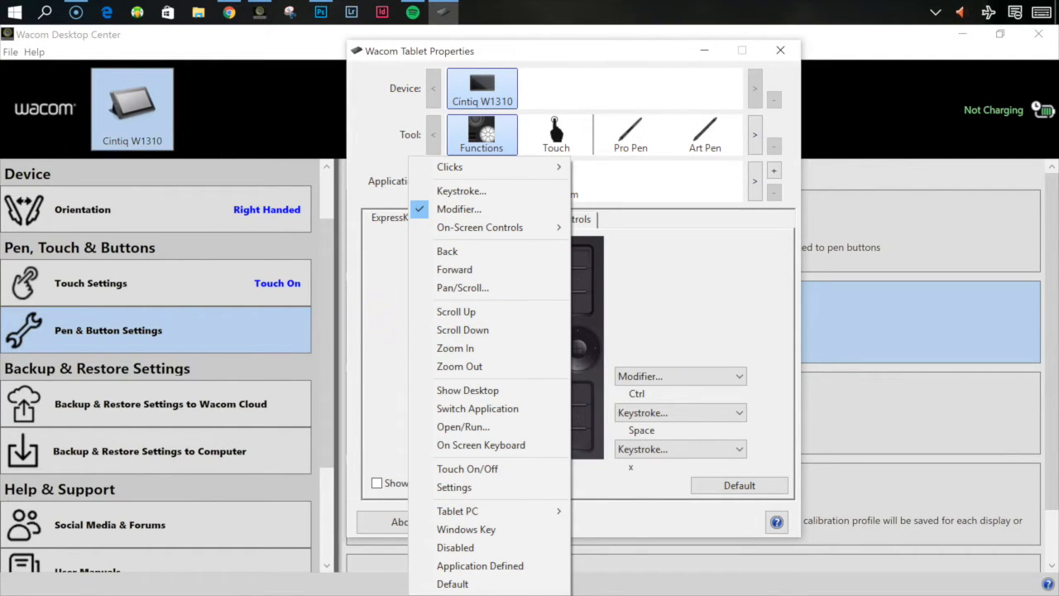
click(459, 208)
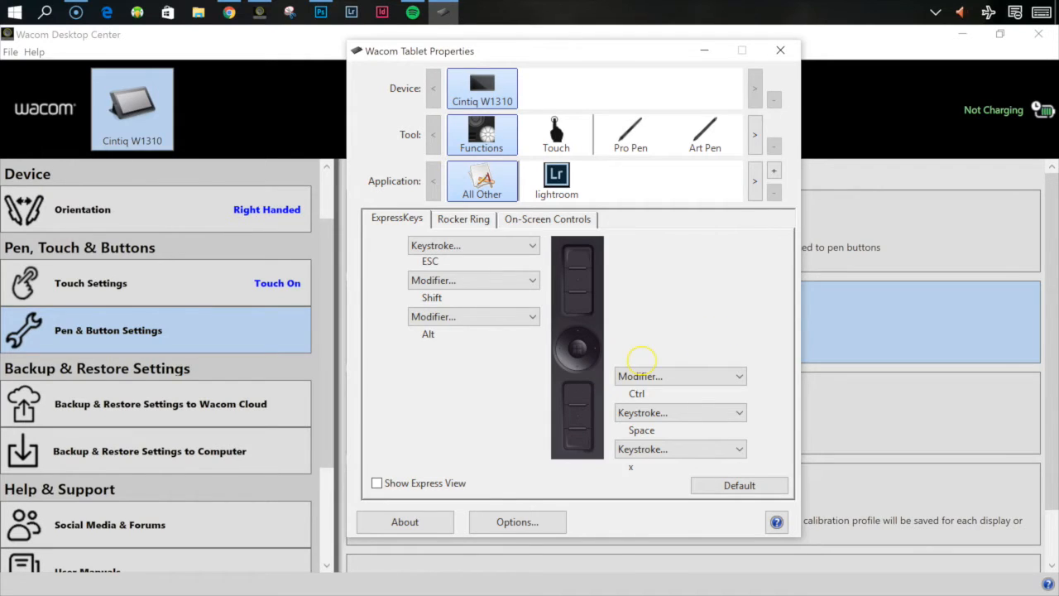
Assign an ExpressKey a custom Space keystroke named Space.
click(680, 376)
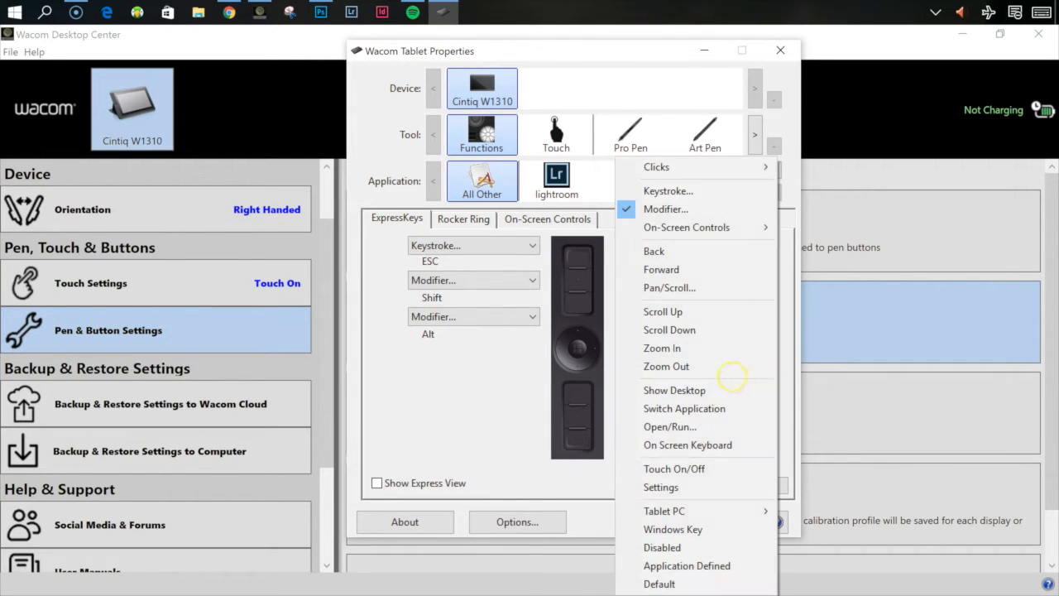
click(666, 208)
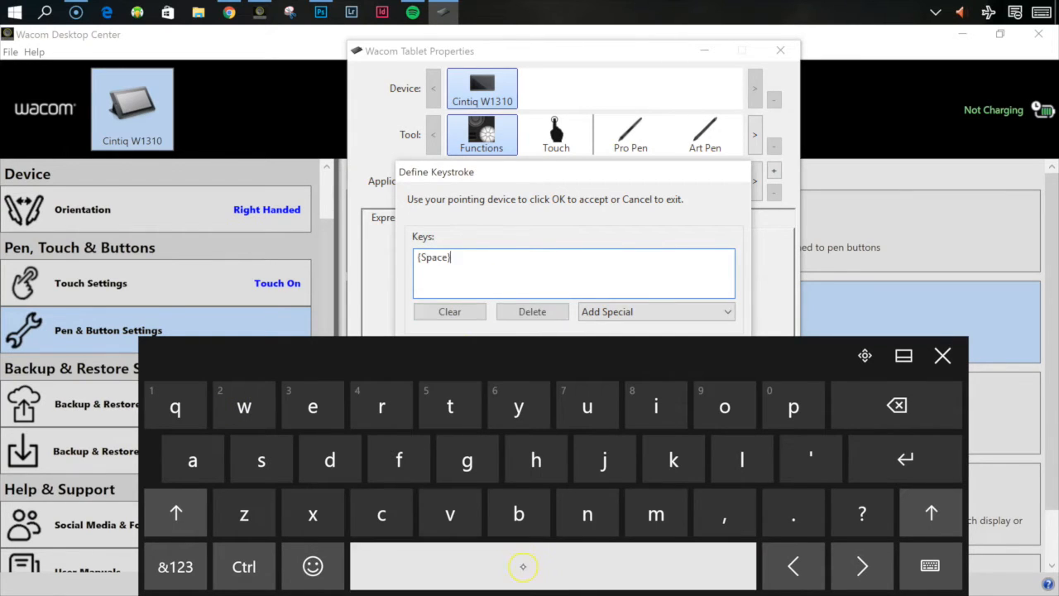
click(943, 356)
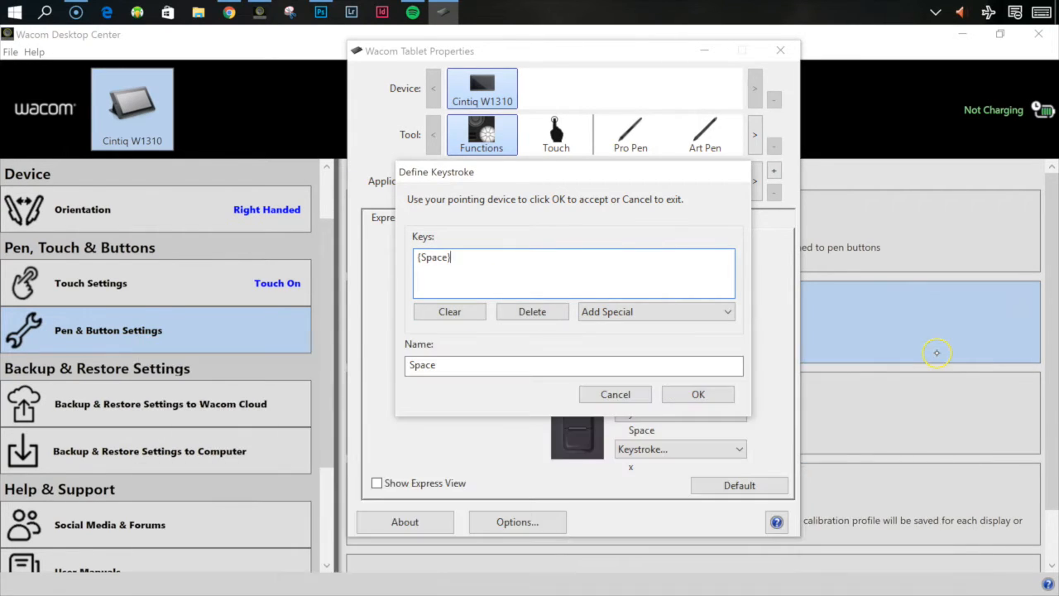
mouse_move(715, 359)
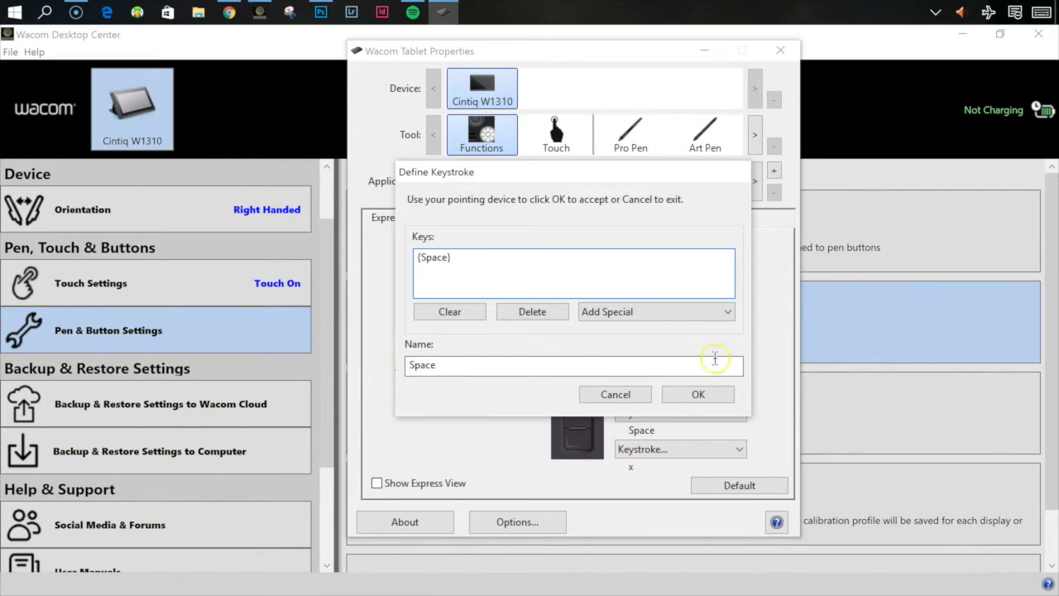
click(698, 394)
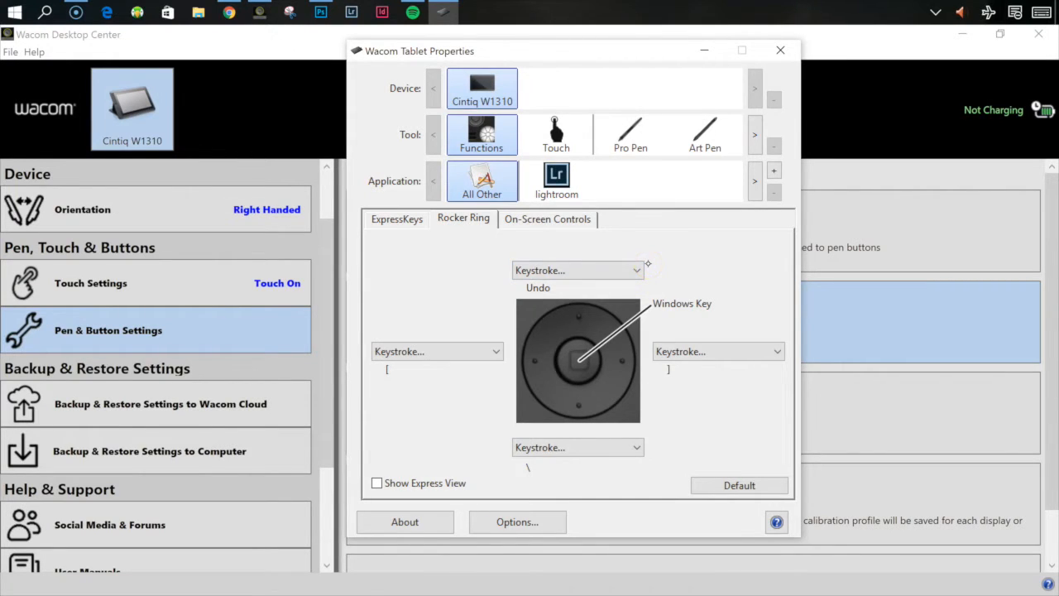
mouse_move(577, 270)
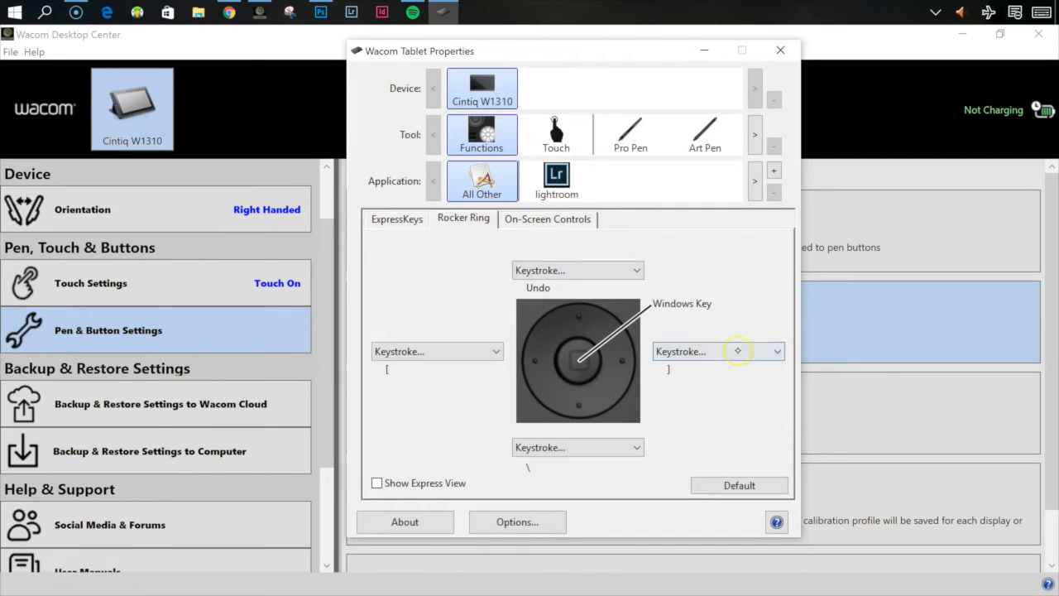
mouse_move(738, 351)
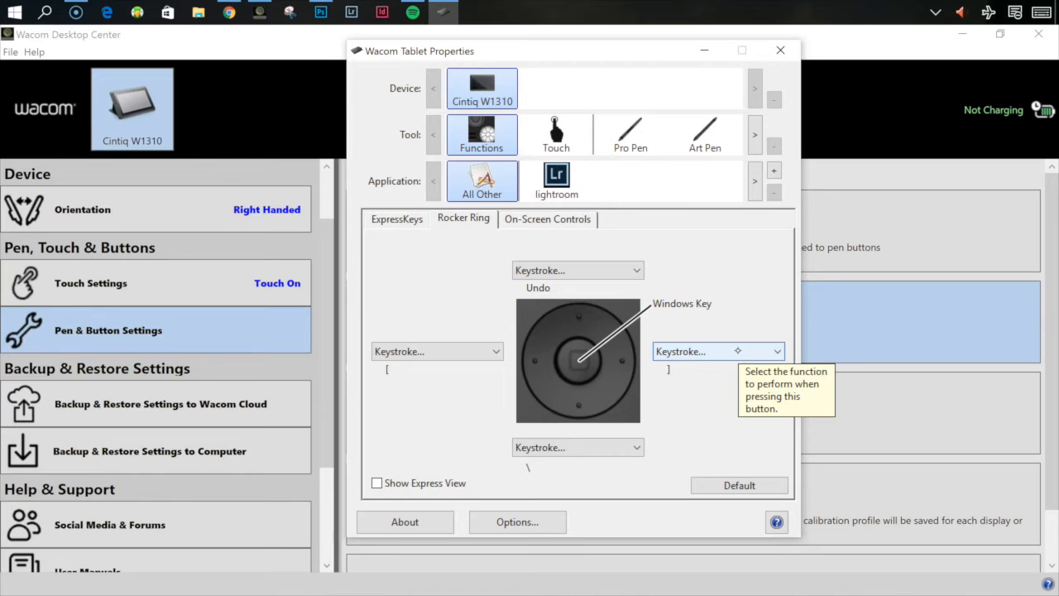
mouse_move(563, 447)
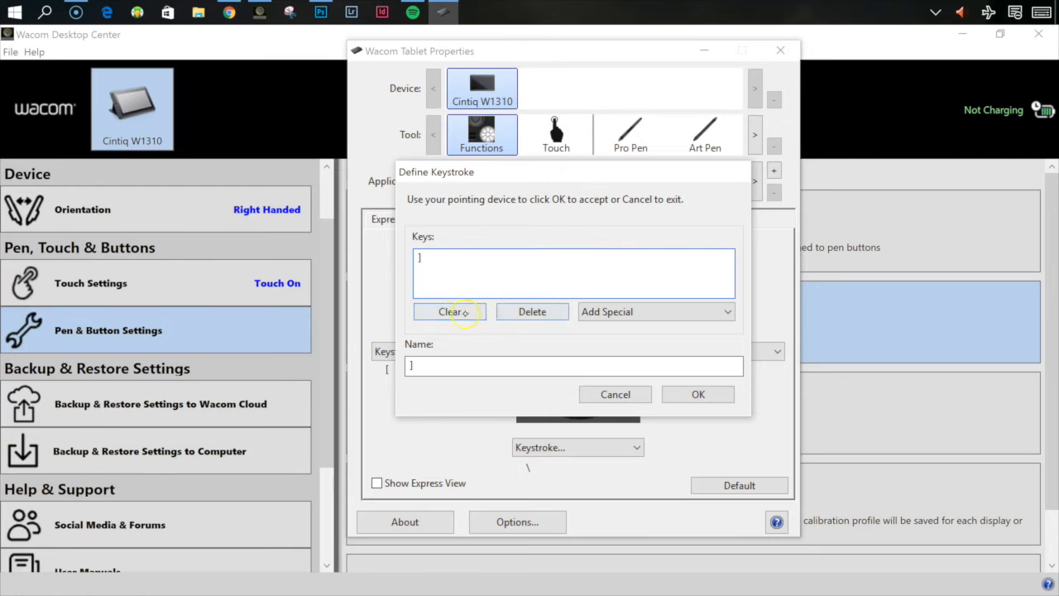
Clear the rocker ring's right position and re-enter ] as its keystroke.
click(449, 311)
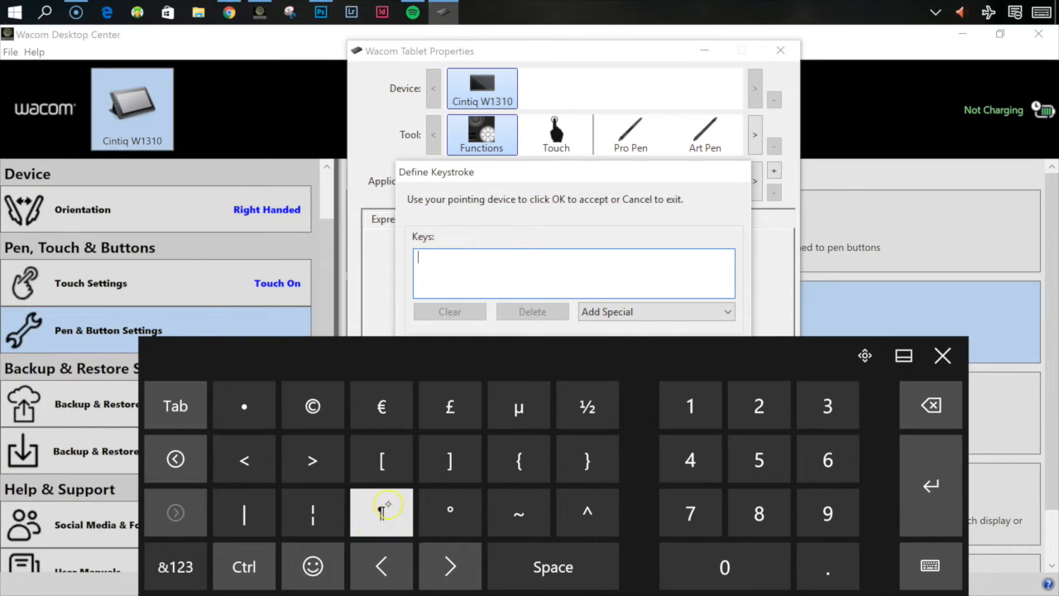
click(381, 512)
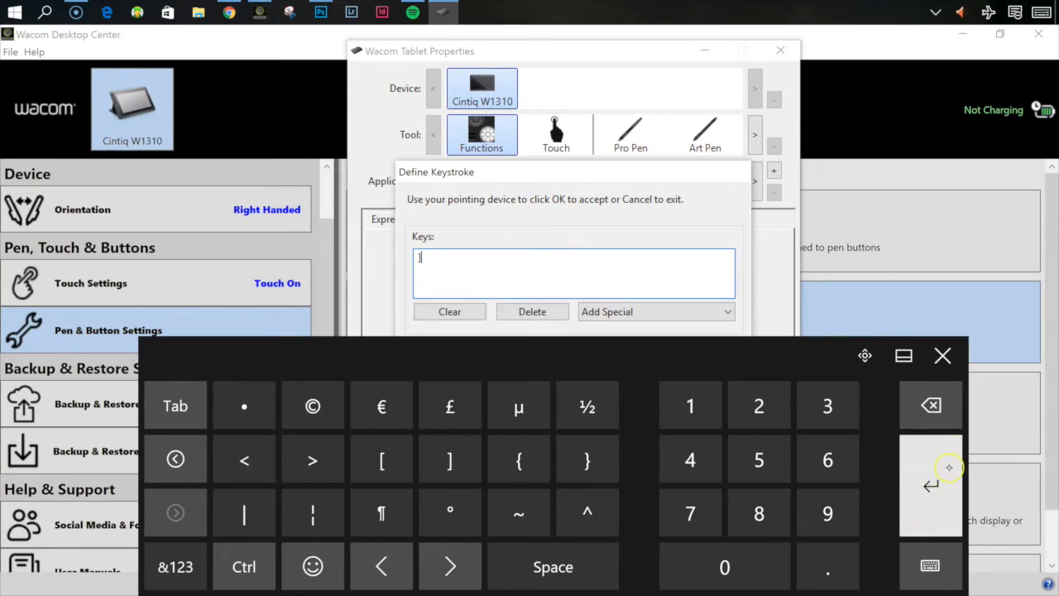
click(945, 356)
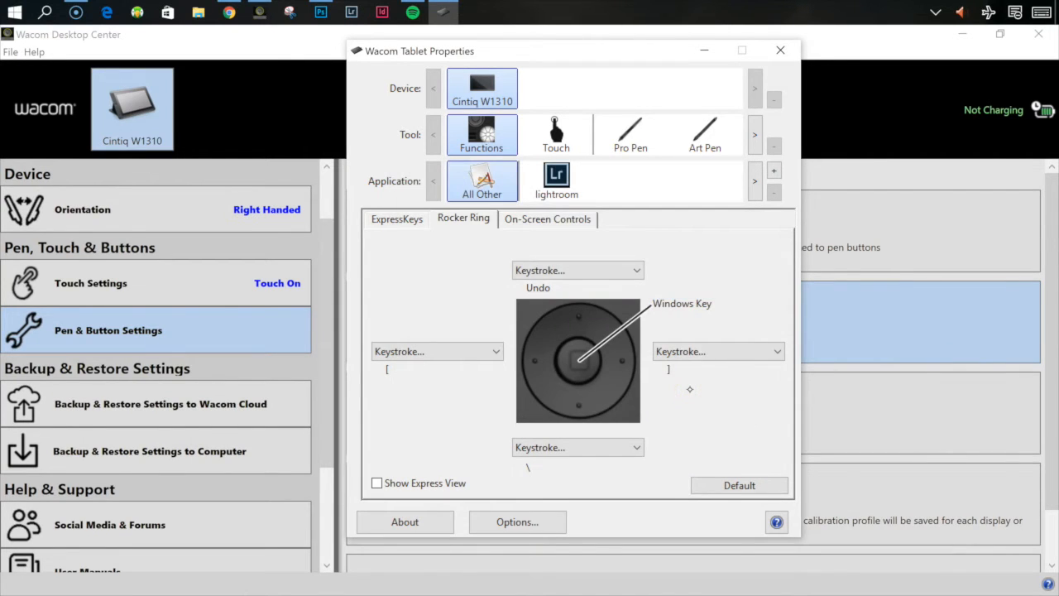
Browse the Brush Tools, Wacom Screen Keys and App shortcuts on-screen panels.
click(547, 219)
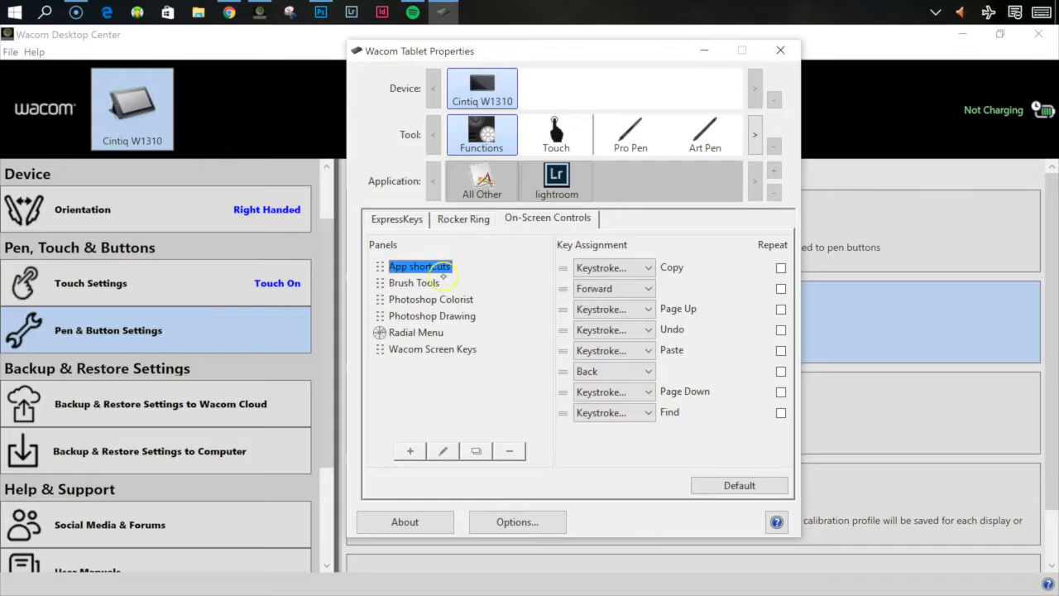
click(414, 282)
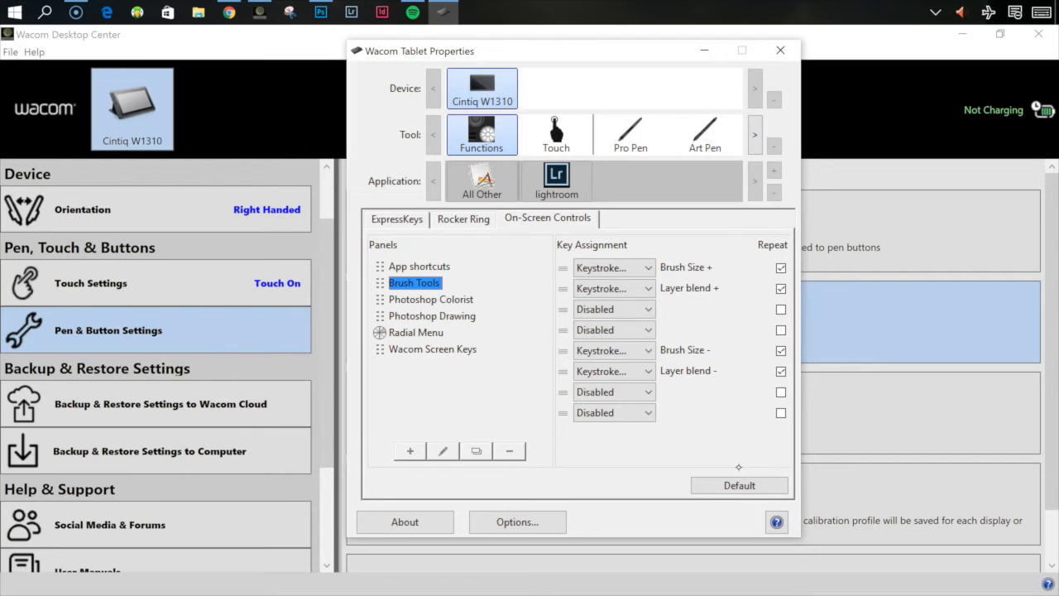
mouse_move(444, 325)
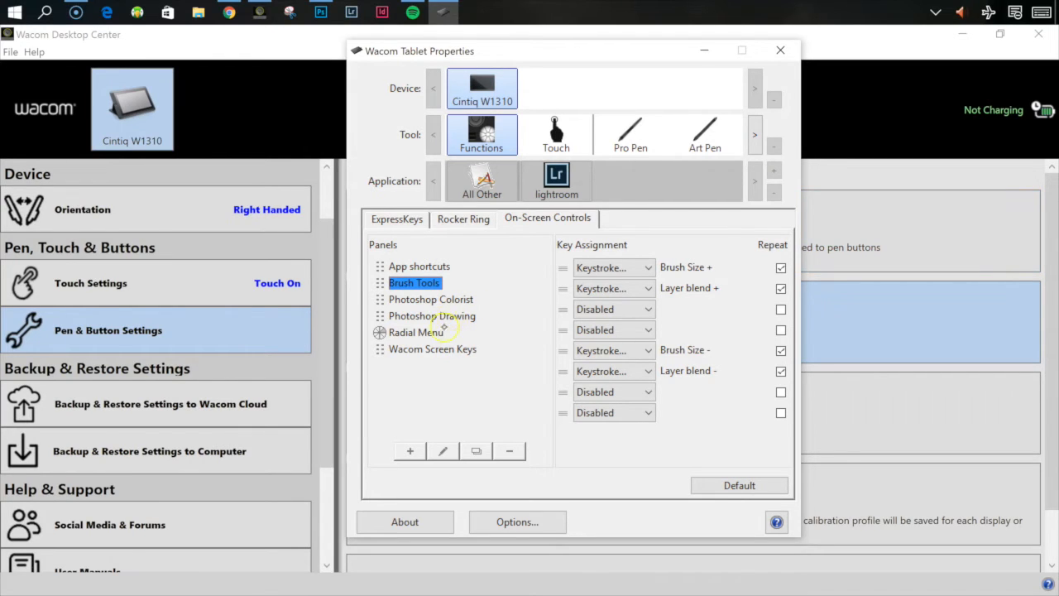
click(433, 349)
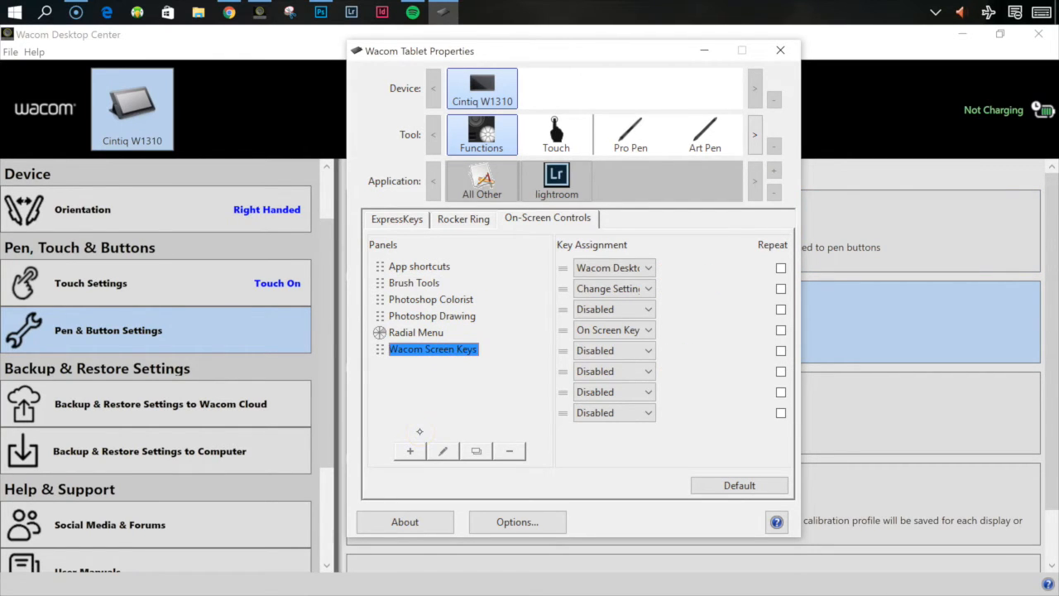
click(614, 268)
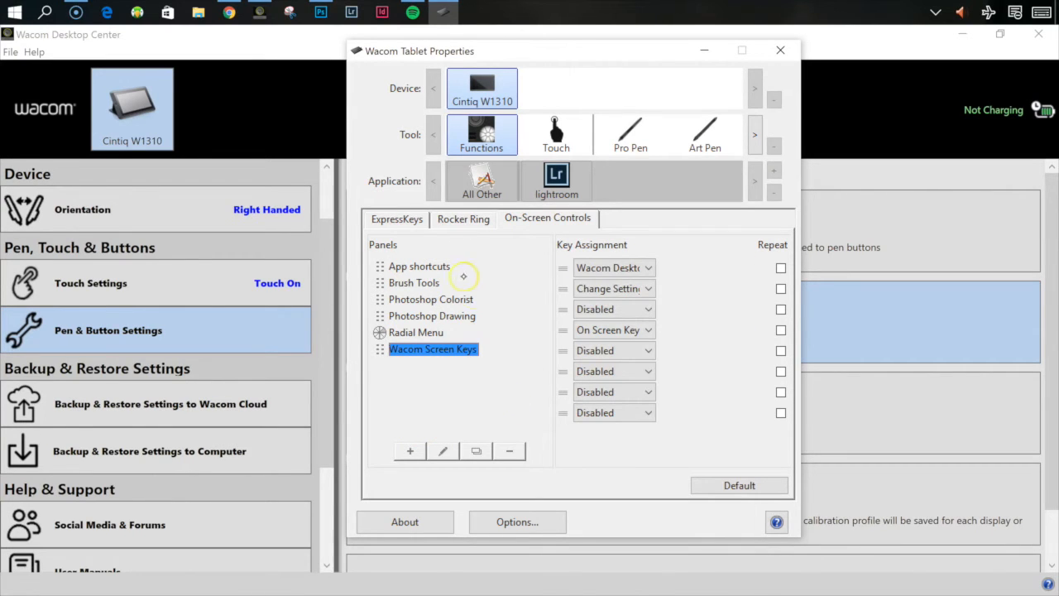
click(419, 266)
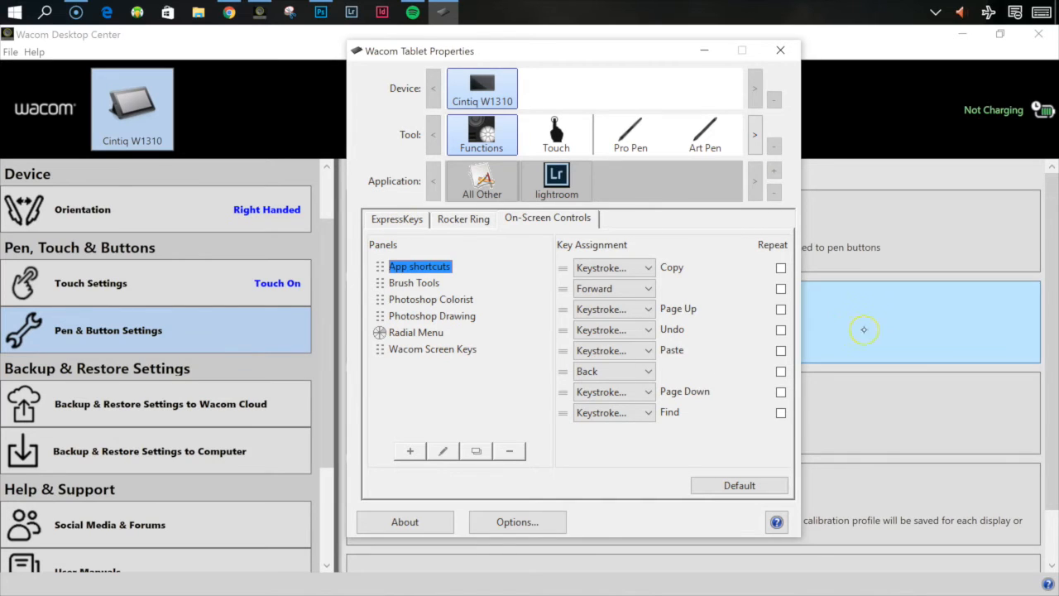
mouse_move(794, 294)
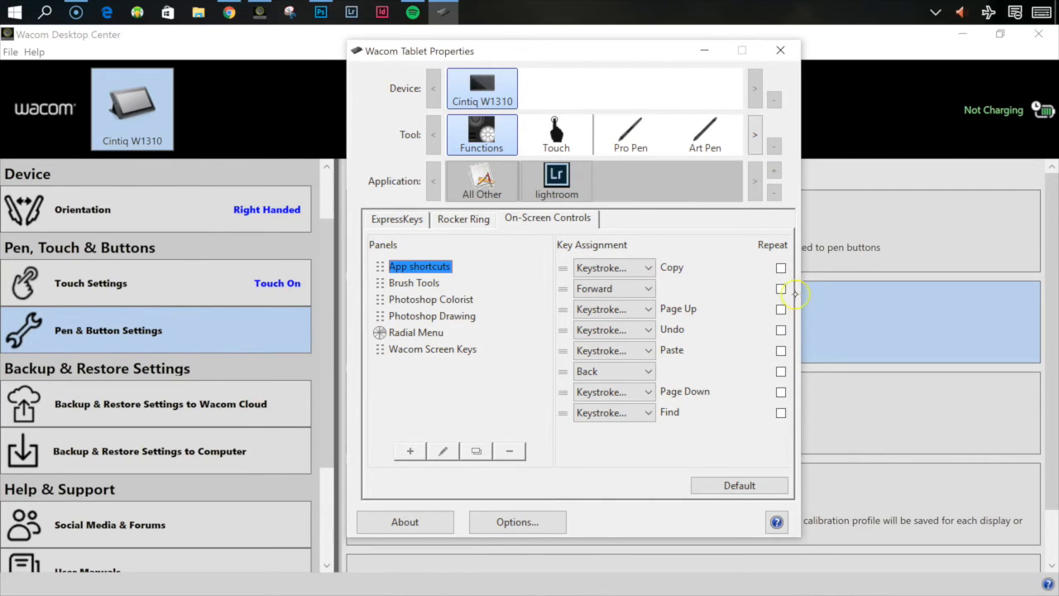
Turn on Repeat for the Forward shortcut in the App shortcuts panel.
click(781, 350)
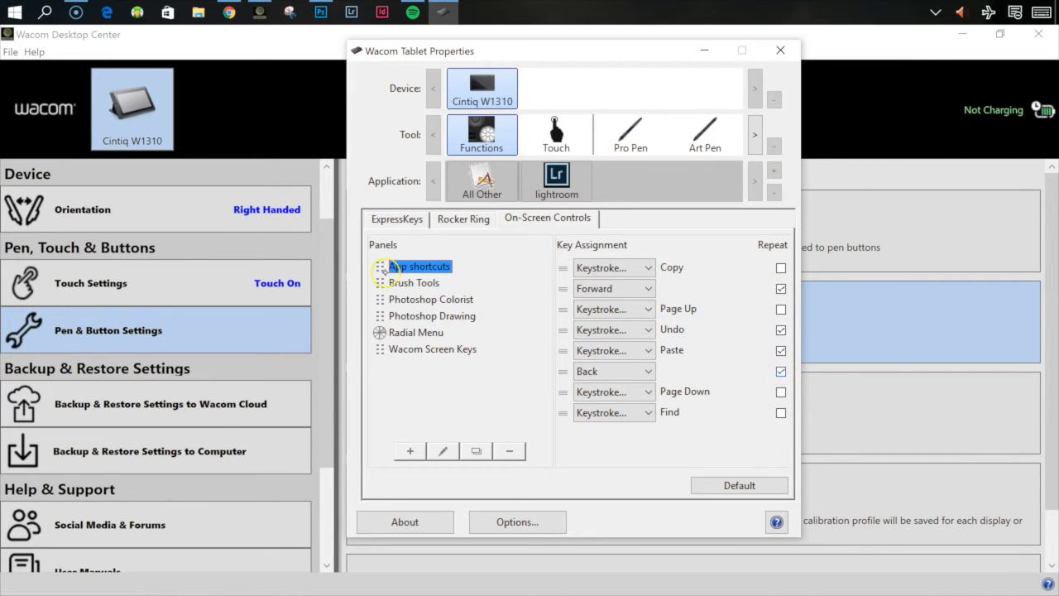
click(396, 218)
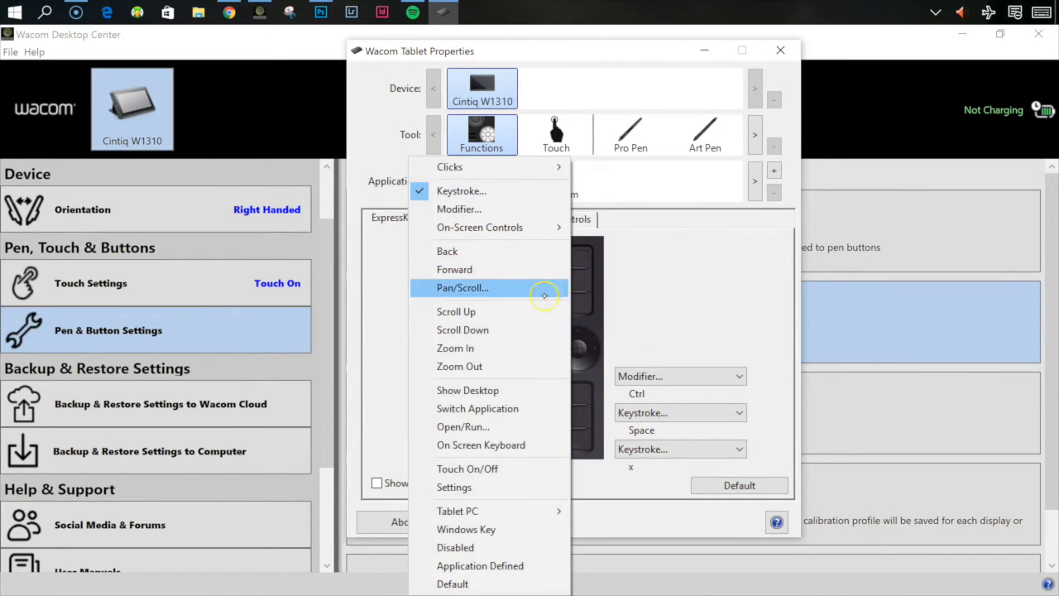
mouse_move(479, 226)
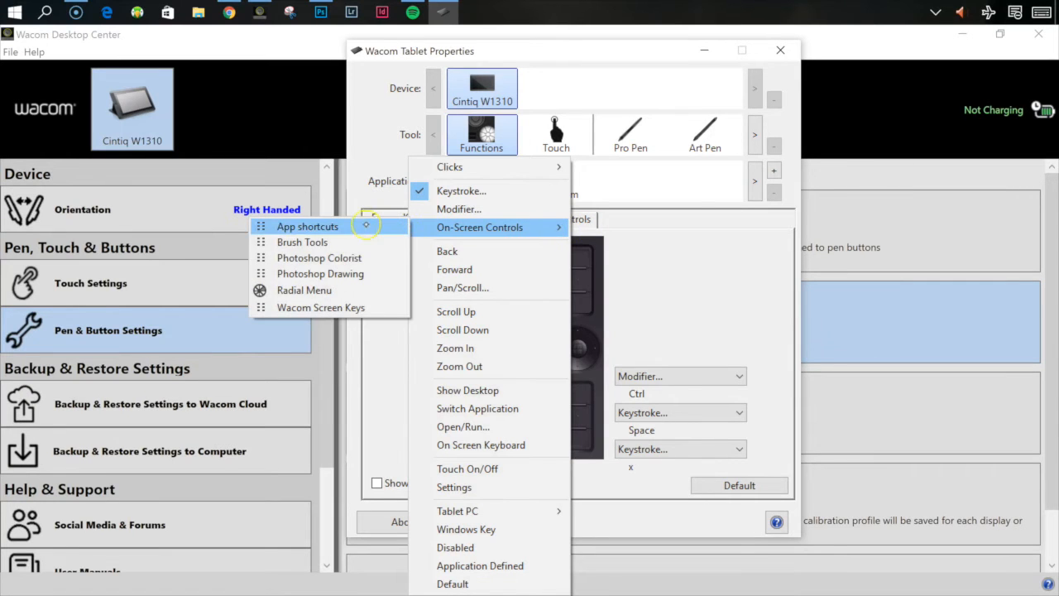
Set the top ExpressKey to On-Screen Controls > App shortcuts.
click(307, 226)
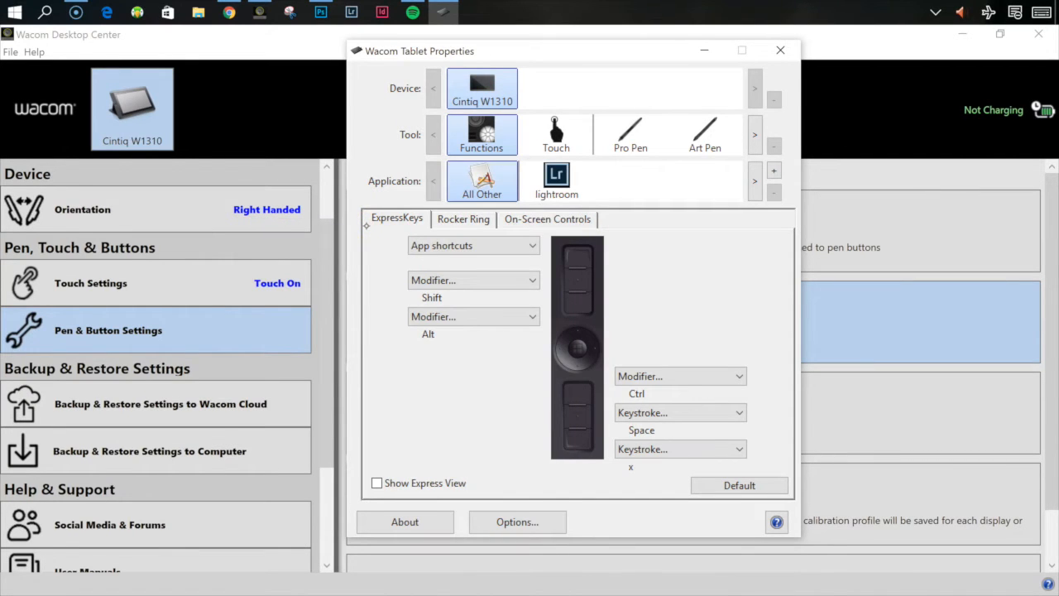
click(311, 11)
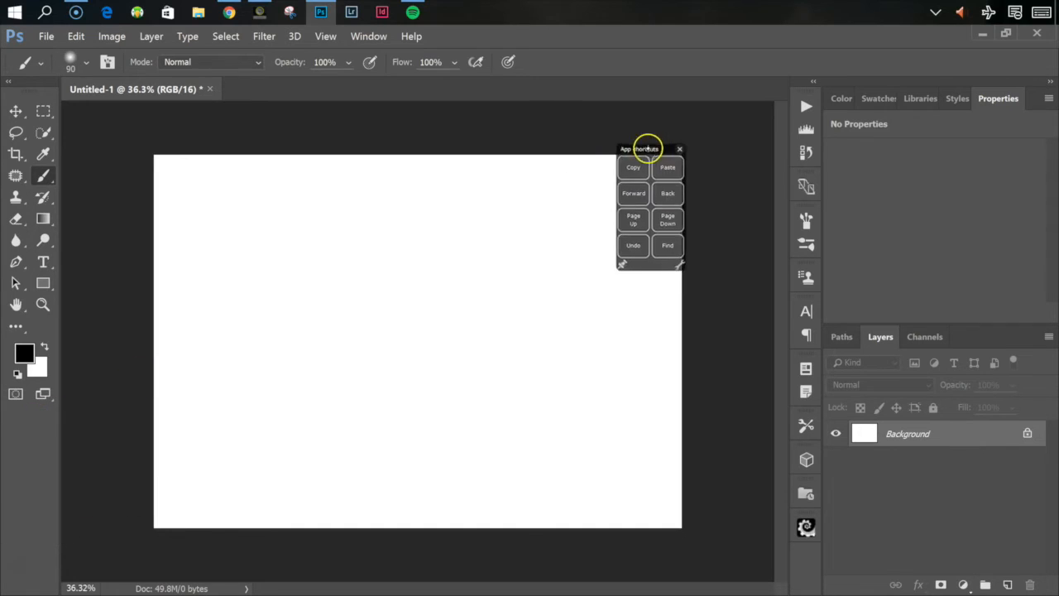
Dismiss the App shortcuts panel, leaving only the blank Photoshop canvas.
click(678, 149)
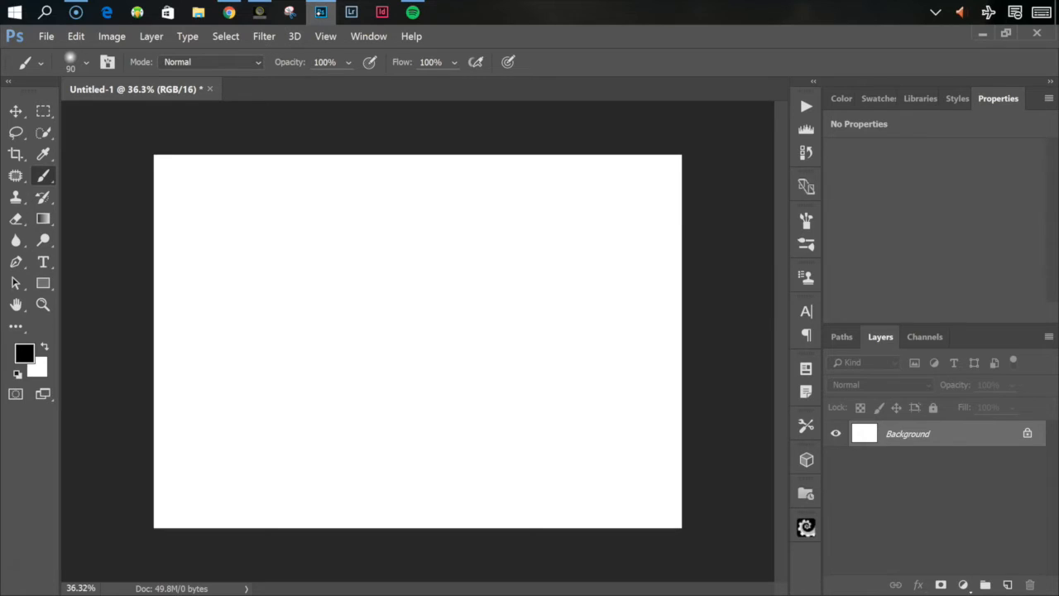
mouse_move(113, 162)
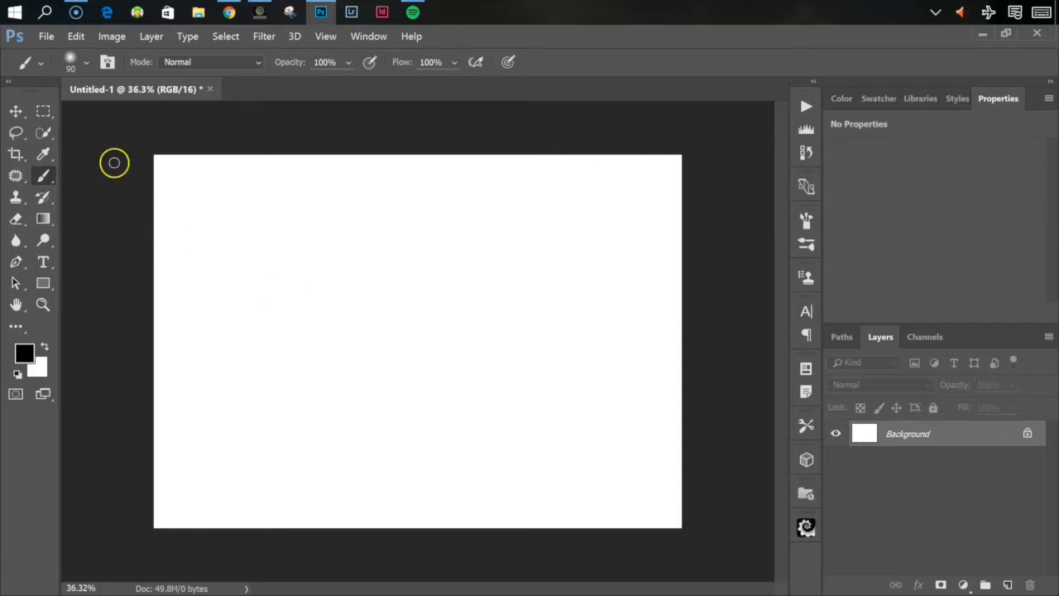
Pick the hard round 200 px brush from the Brush Preset picker.
click(87, 64)
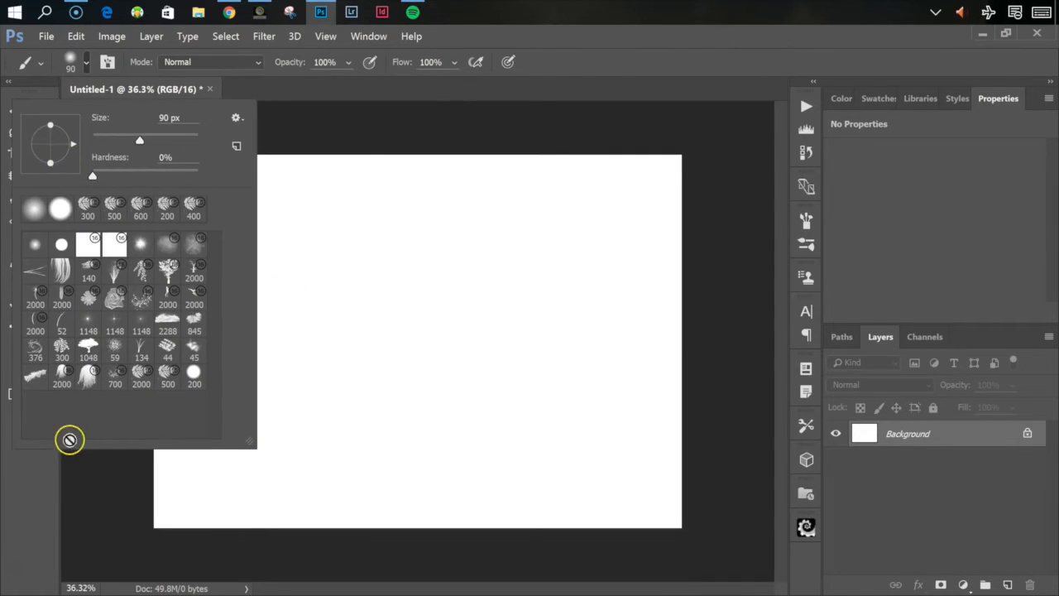
click(194, 374)
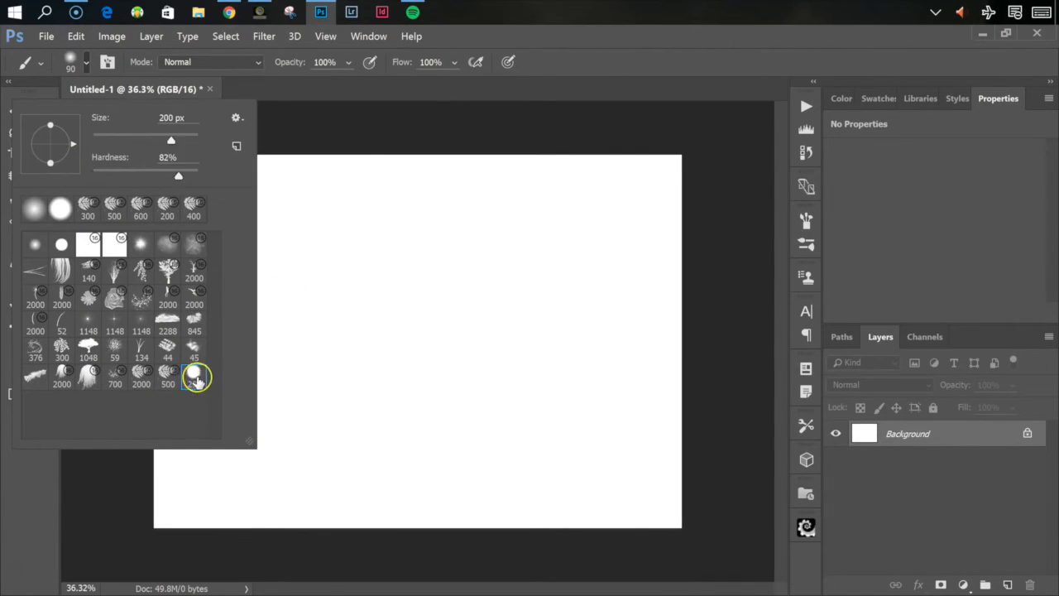
click(194, 379)
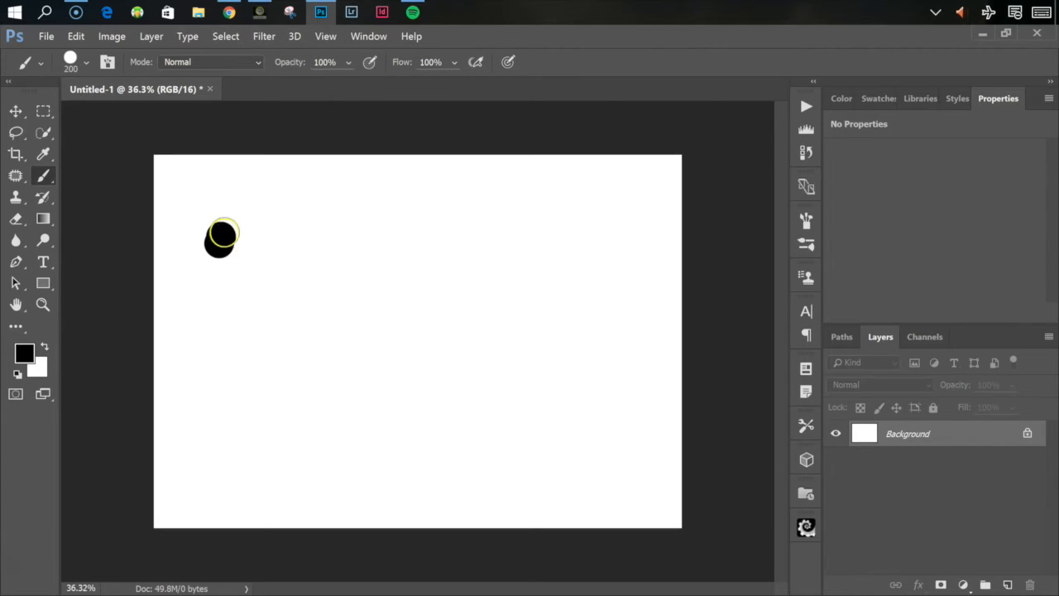
Dab solid black dots onto the canvas with the hard round brush.
drag(223, 235, 489, 282)
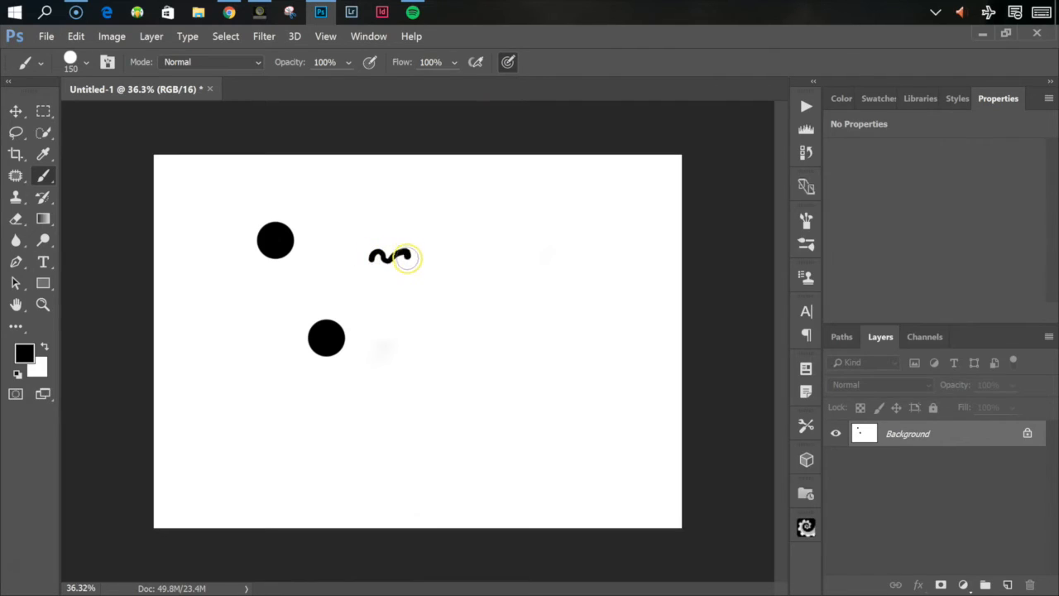
Paint thin and thick wavy strokes, then a large 600 px black mass down the right.
drag(406, 256, 487, 271)
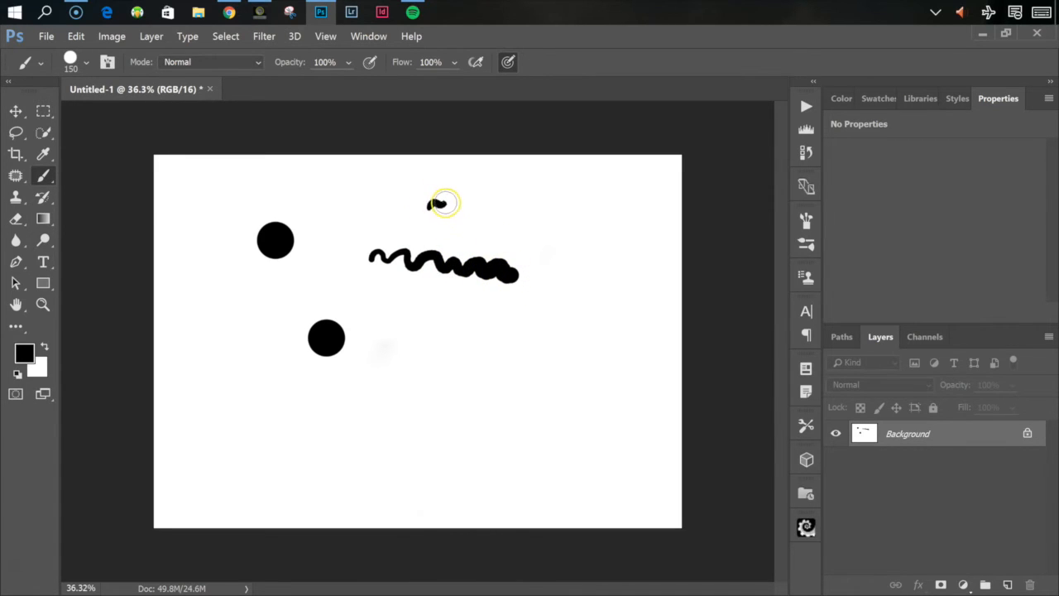
drag(397, 356, 546, 381)
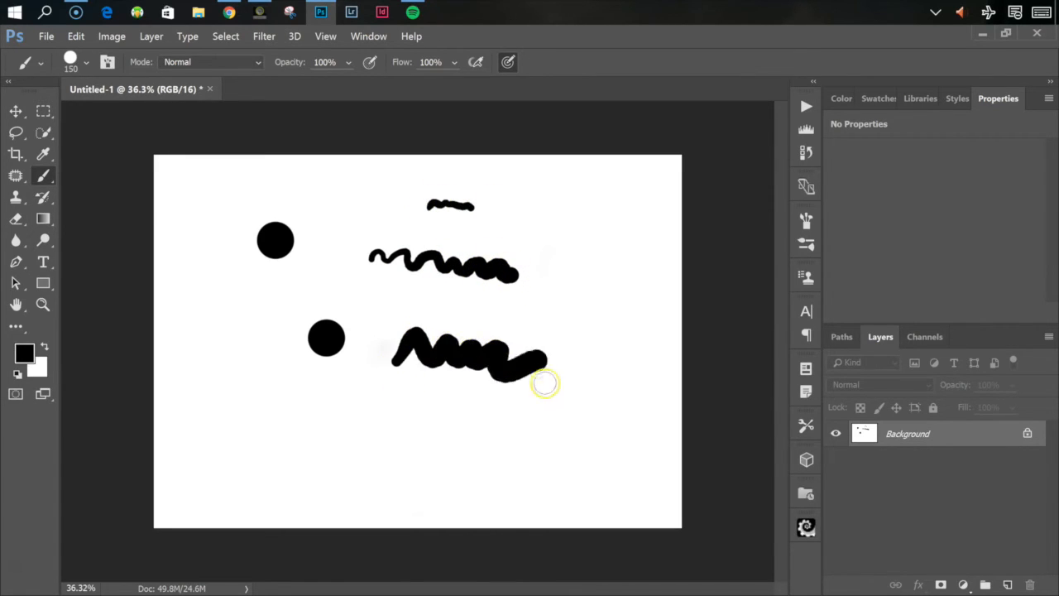
drag(547, 382, 583, 466)
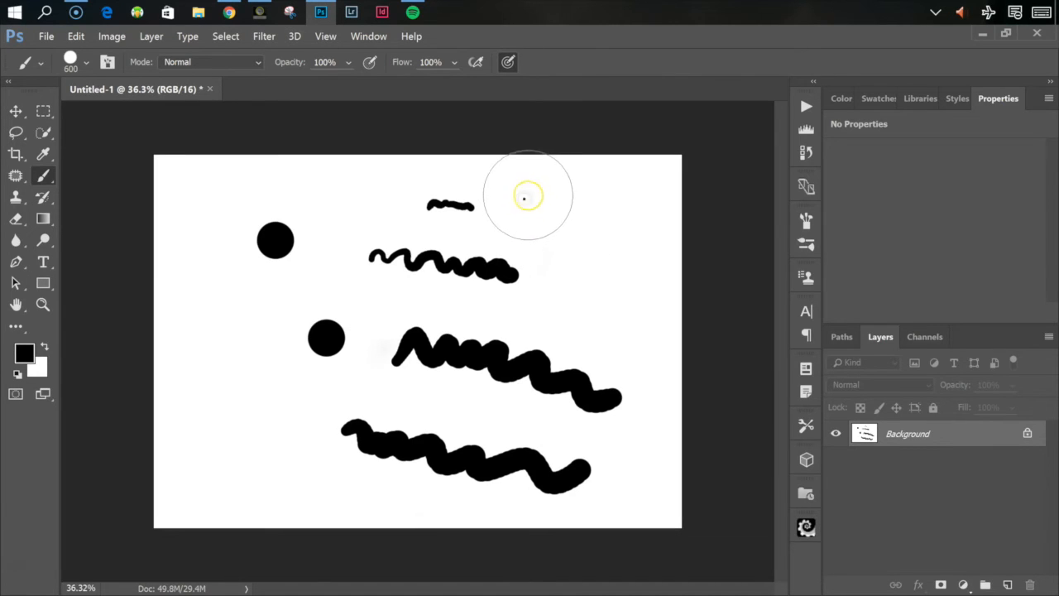
drag(521, 195, 575, 220)
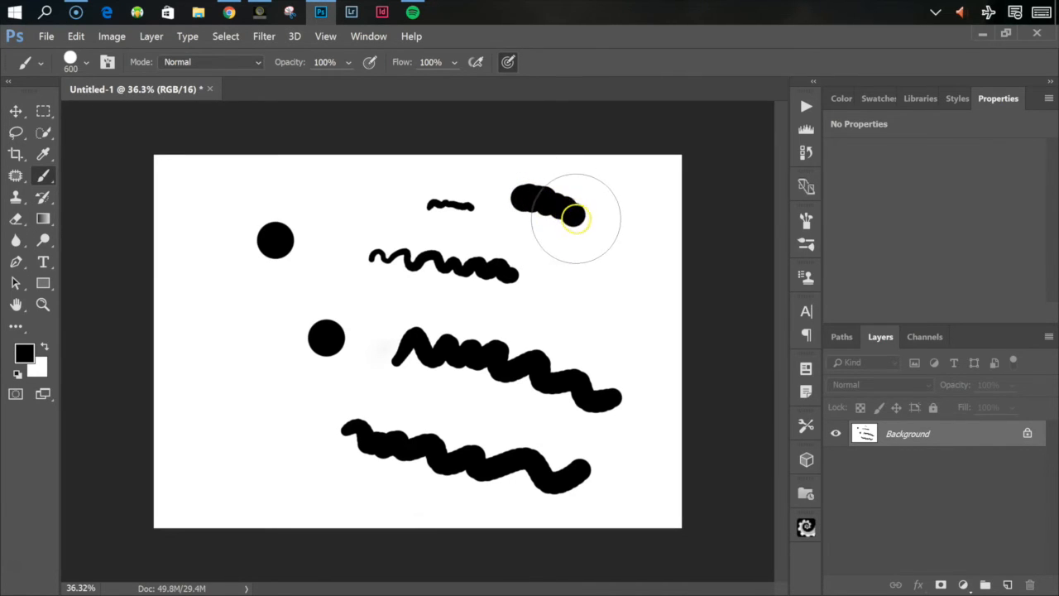
drag(575, 217, 689, 412)
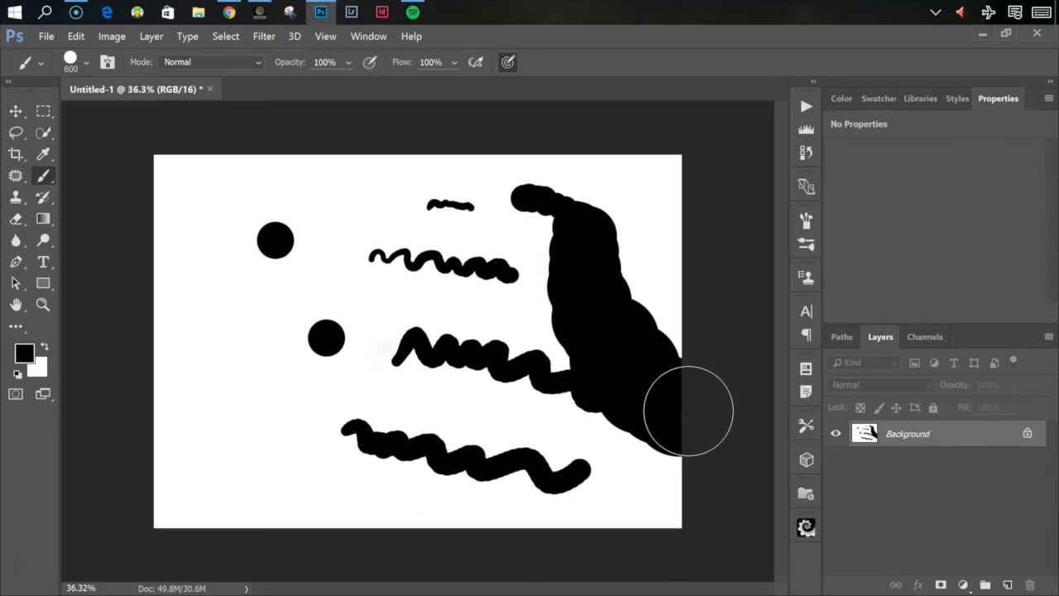
Select the soft round 200 px brush and paint wavy strokes across the left.
click(86, 62)
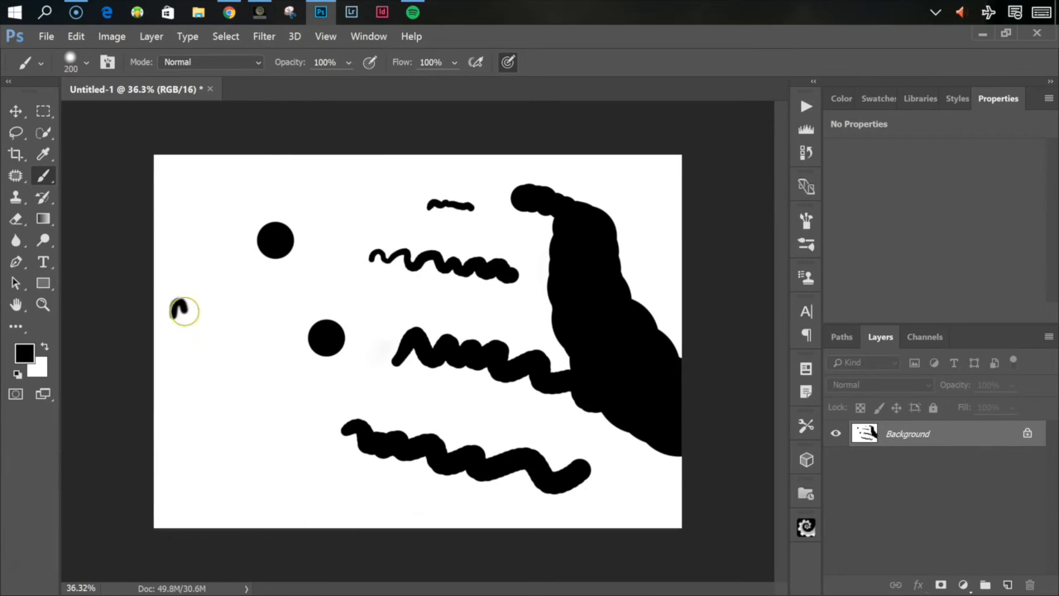
drag(178, 310, 397, 459)
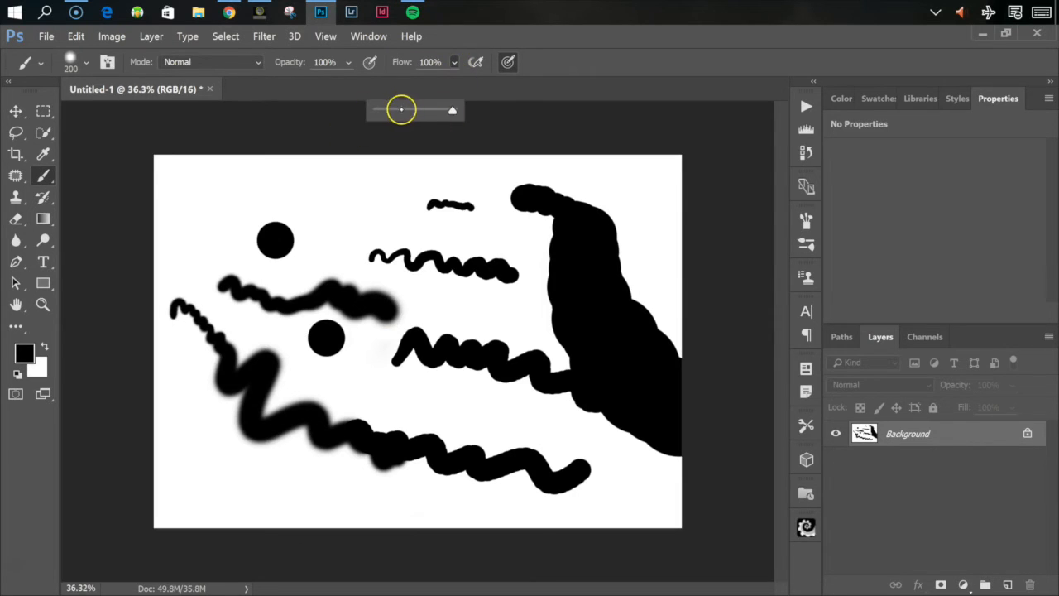
Lower brush flow and paint faint strokes along the top and far left, ending at 14%.
drag(451, 109, 401, 110)
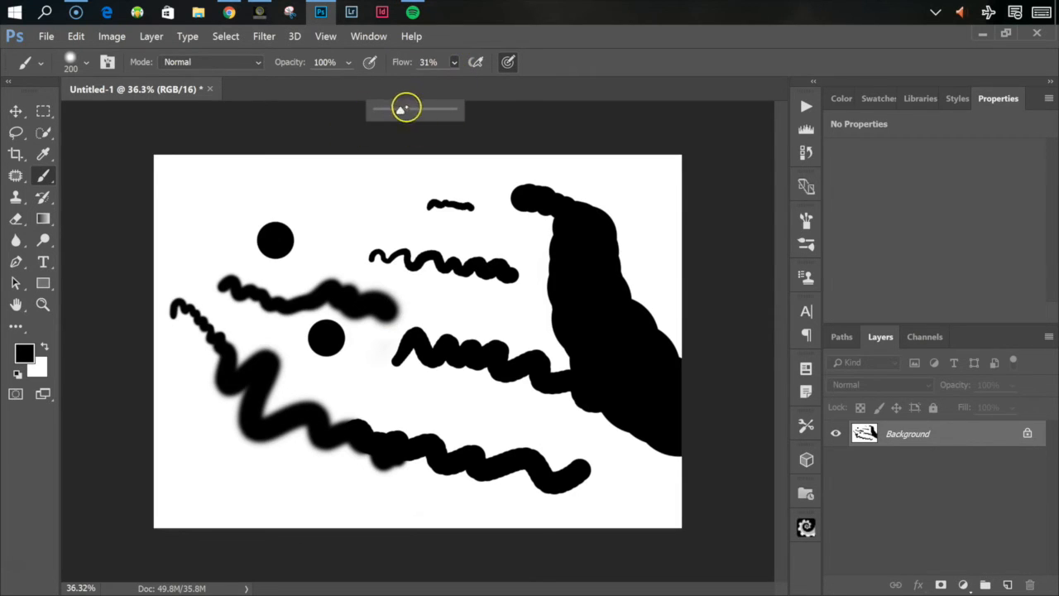
drag(404, 109, 483, 106)
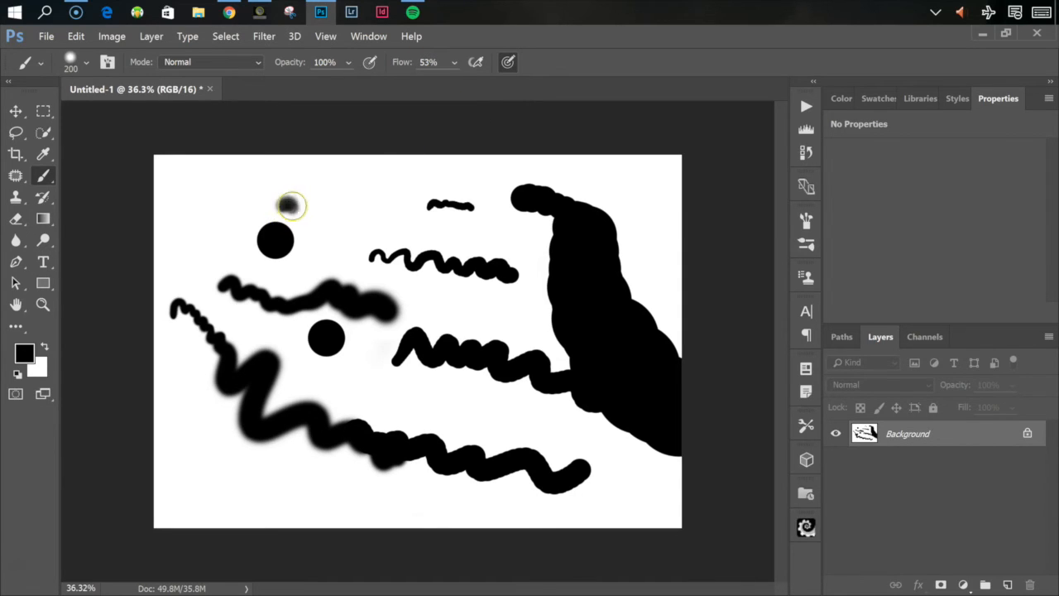
drag(290, 205, 315, 195)
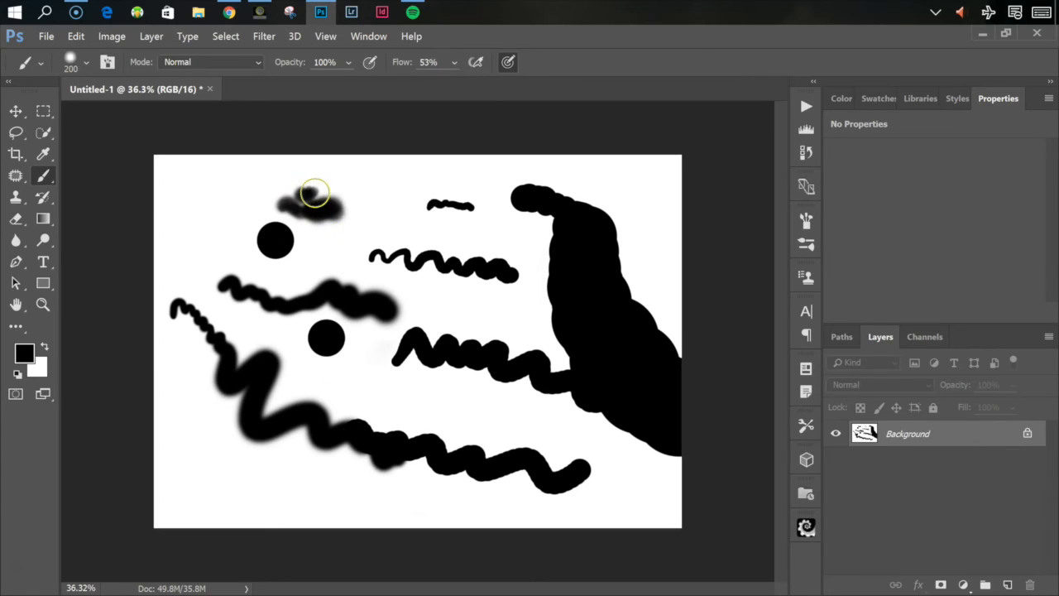
drag(314, 194, 360, 178)
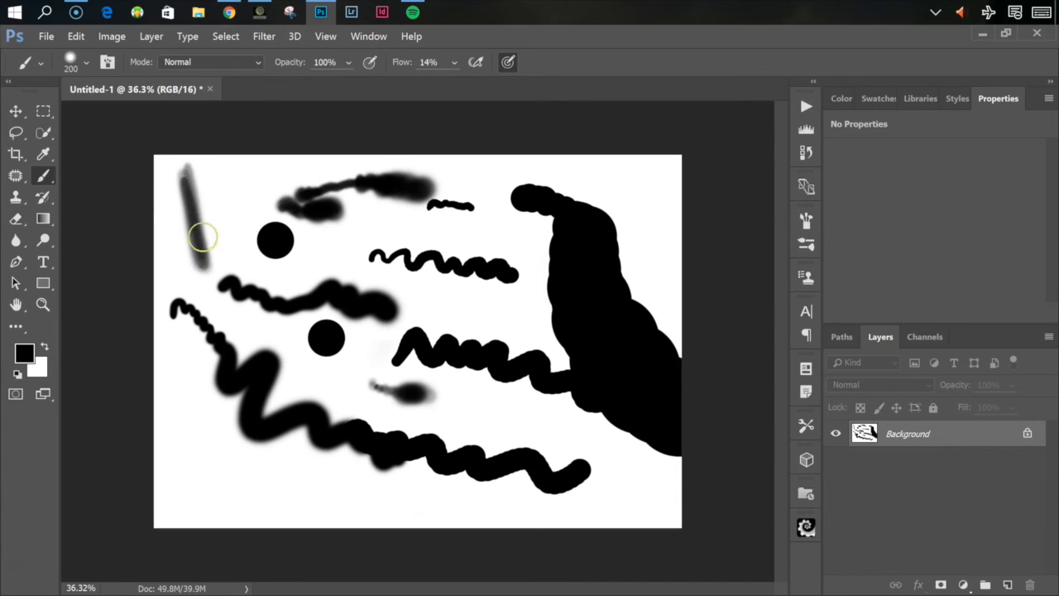
drag(203, 236, 205, 211)
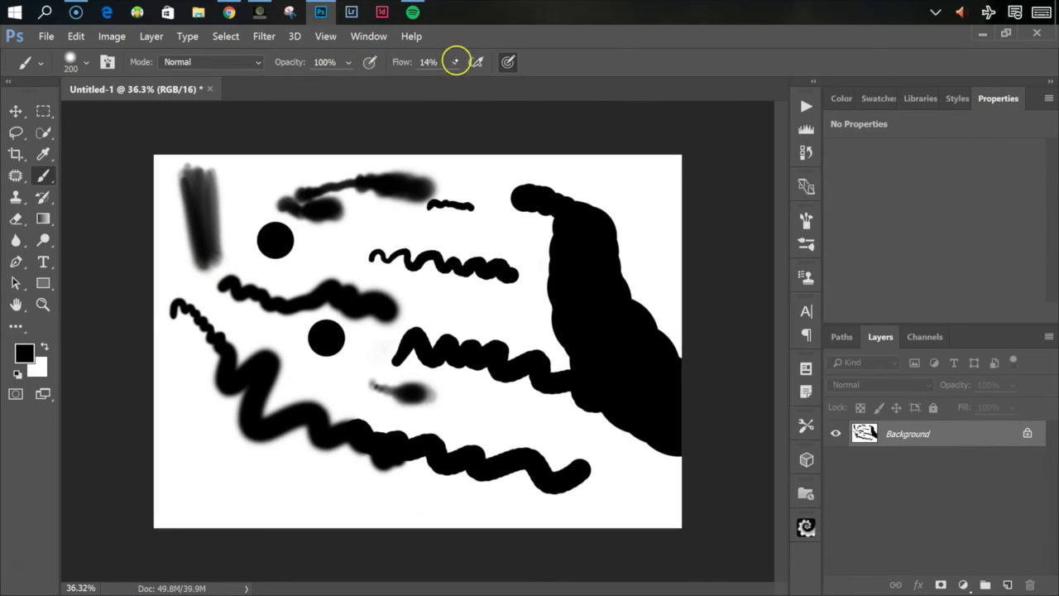
Drop opacity to 12% and paint two faint vertical strokes.
drag(455, 62, 518, 110)
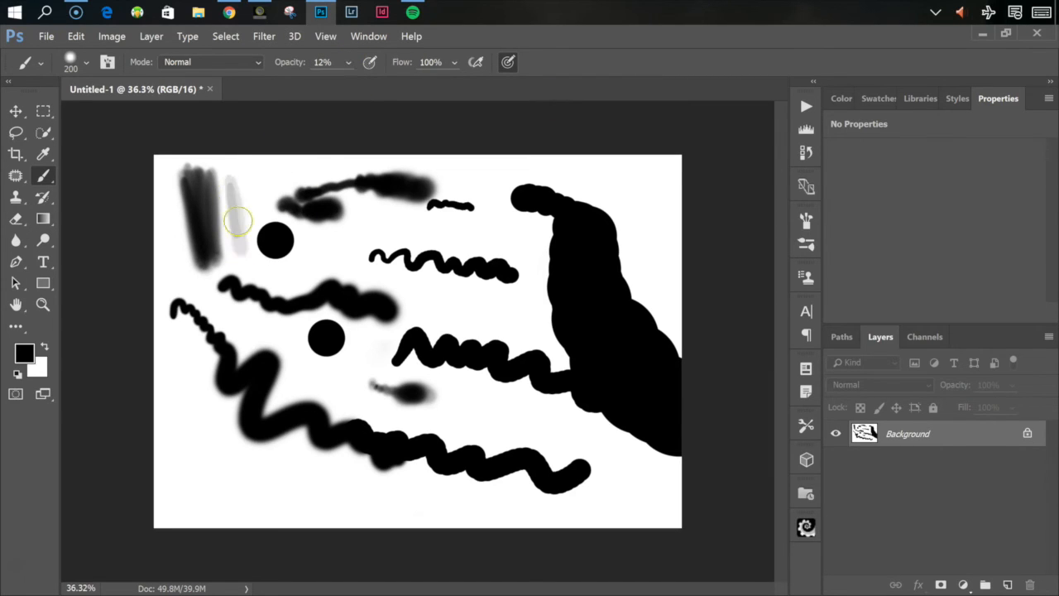
drag(240, 223, 244, 162)
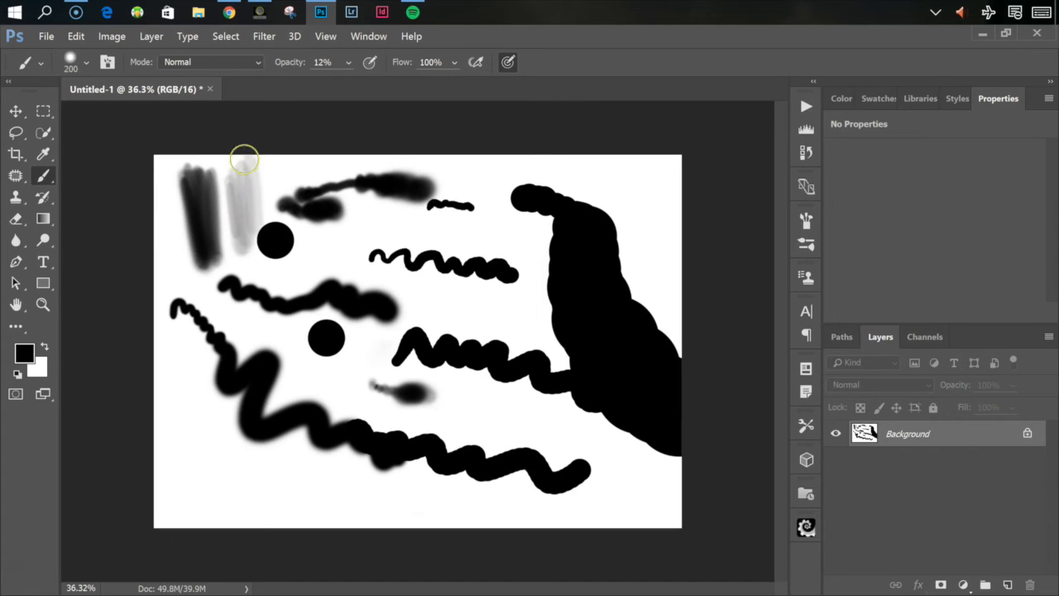
drag(244, 157, 257, 223)
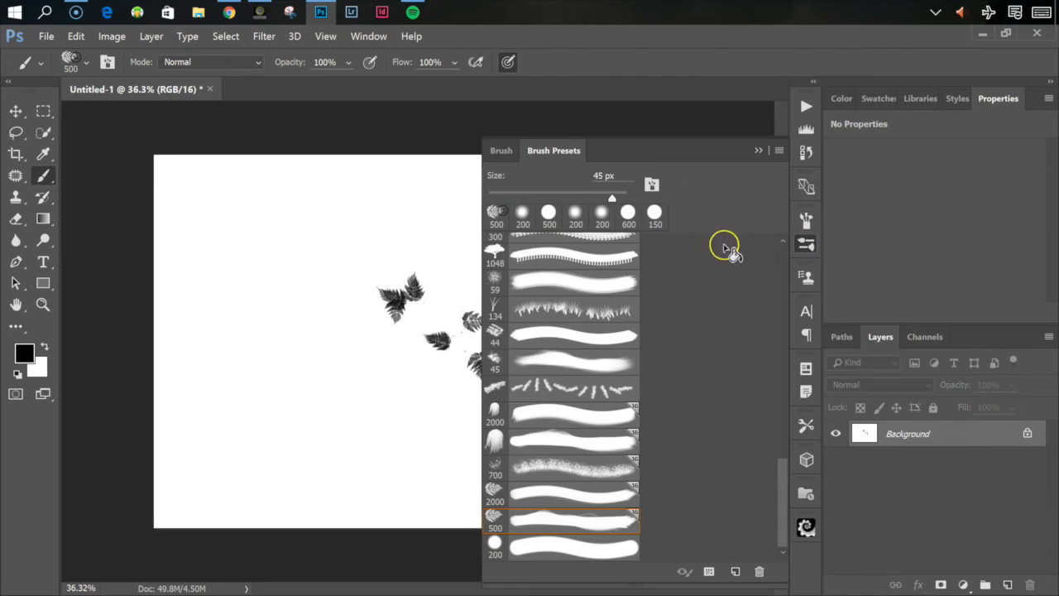
Set the fern brush tip angle to -165° in Brush Tip Shape settings.
click(501, 150)
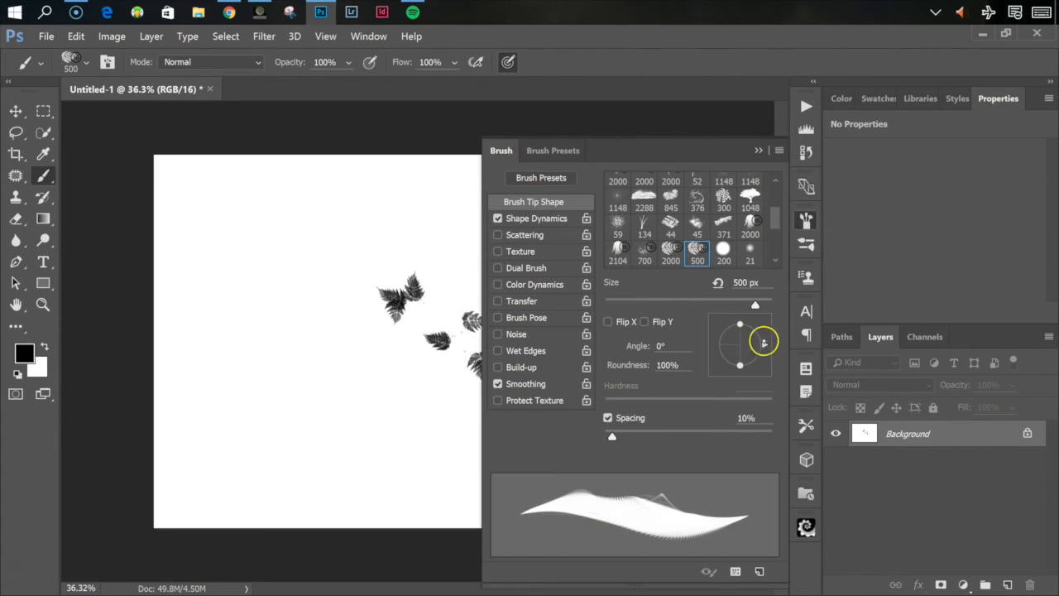
drag(764, 341, 728, 350)
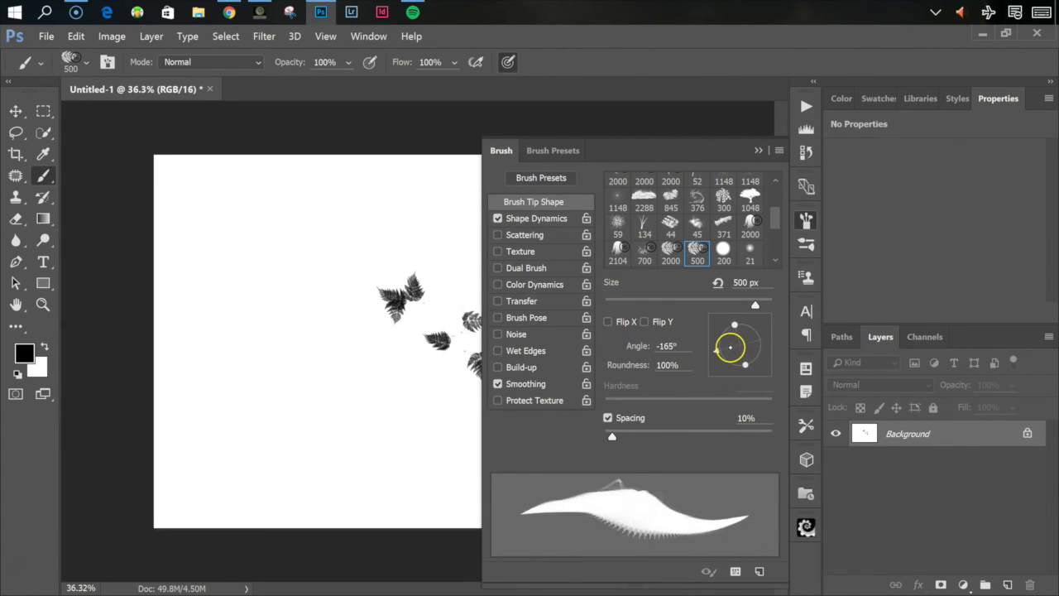